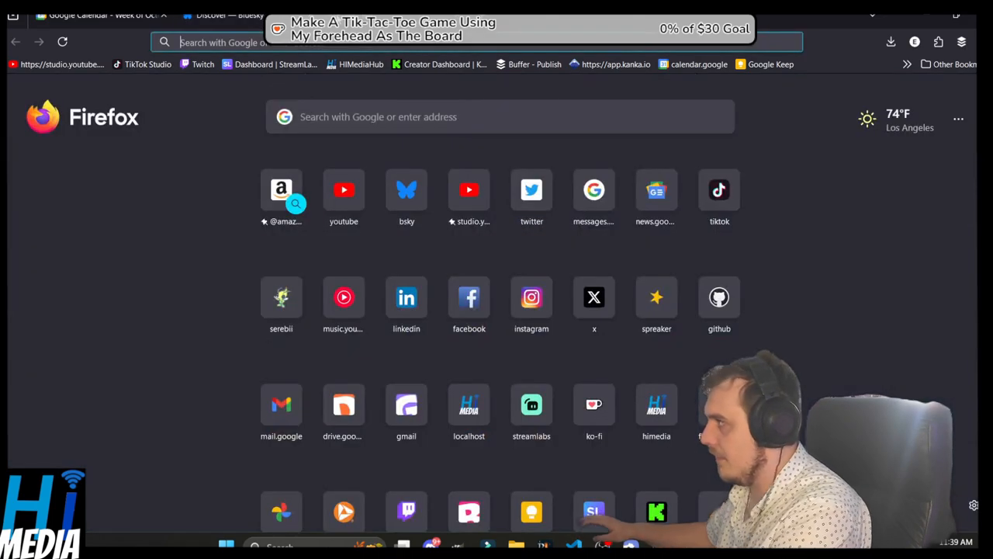
# - Run a web search for the AT Protocol from Firefox's address bar
pyautogui.write('at p')
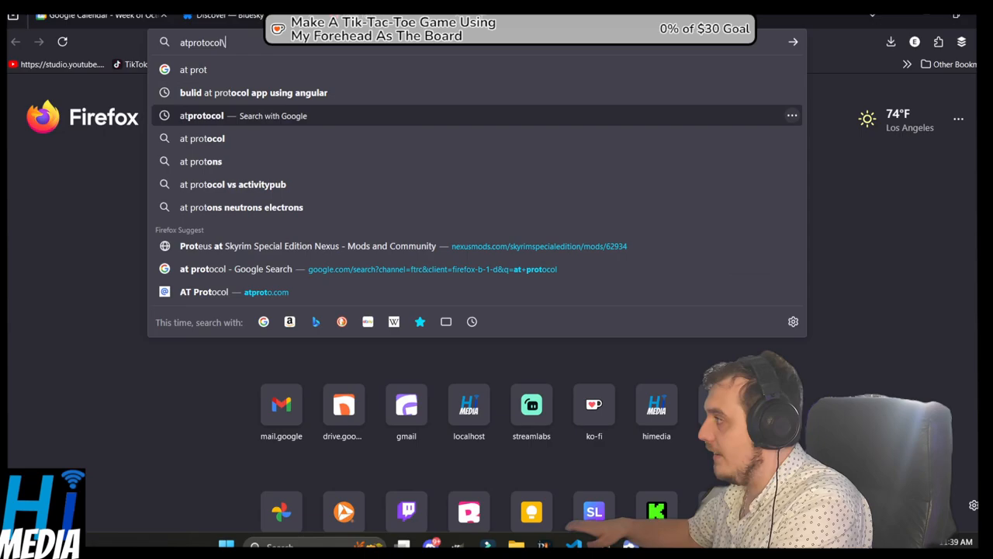
pyautogui.press('Return')
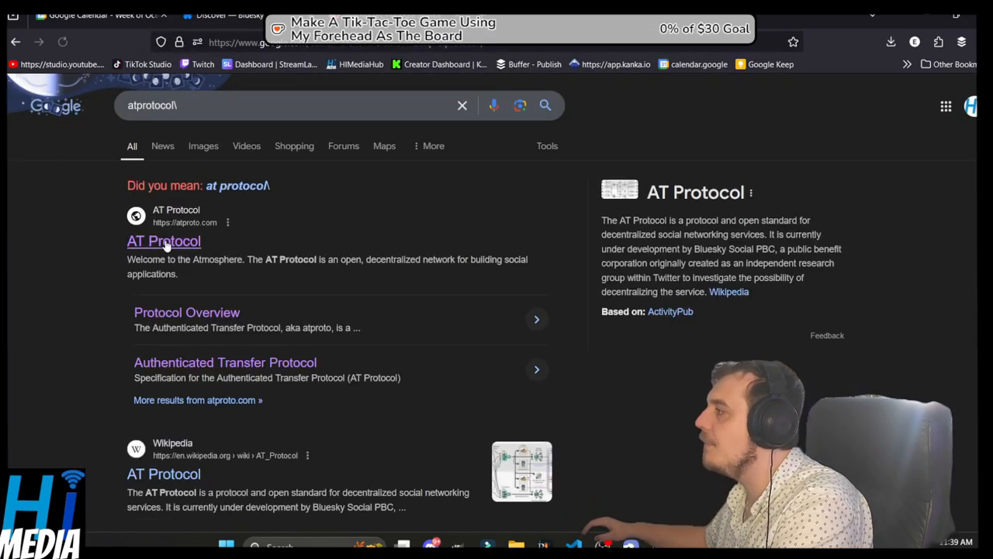
# - Open the atproto.com result to reach the 'Welcome to the Atmosphere' page
pyautogui.click(164, 241)
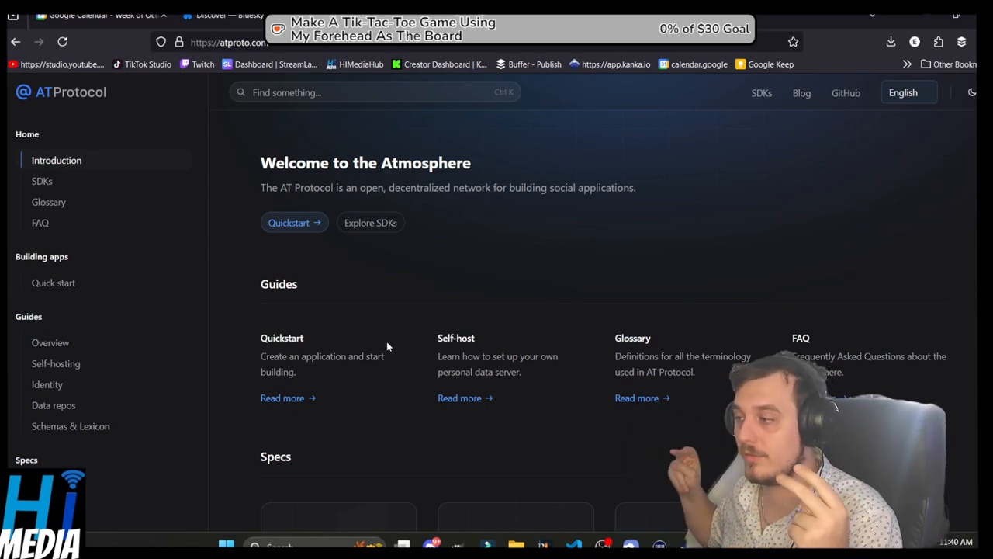
pyautogui.moveTo(392, 346)
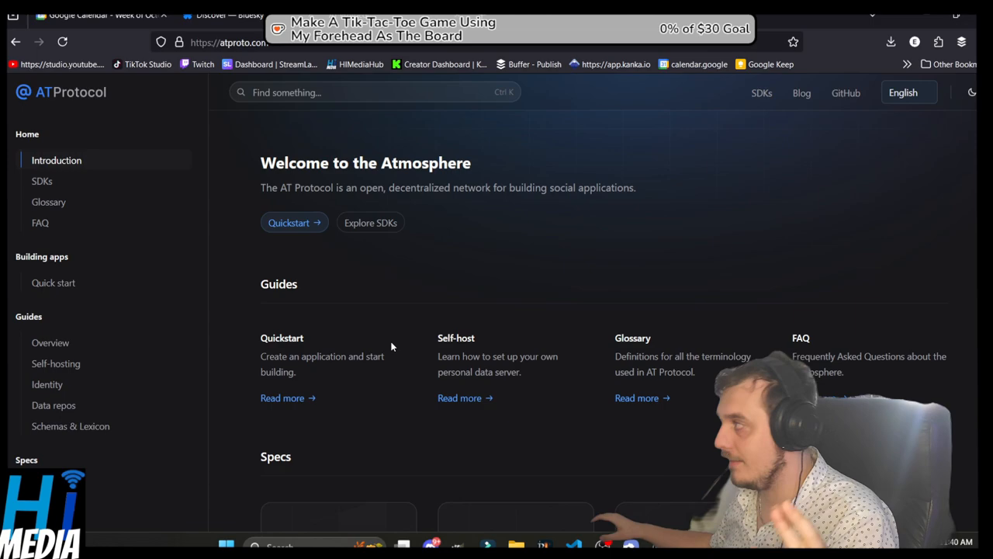
pyautogui.click(225, 15)
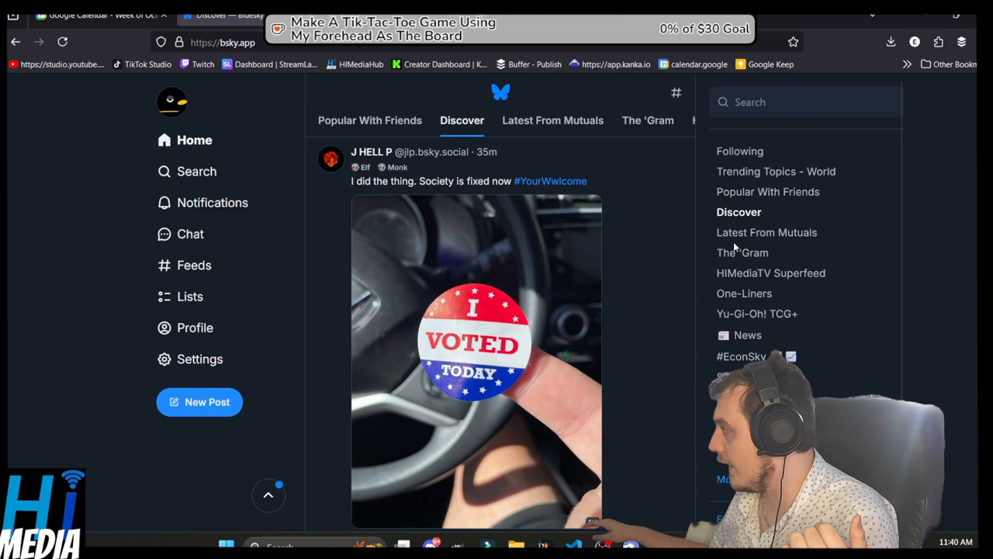
# - Scroll down through the hashtagged and media posts in the Bluesky Discover feed
pyautogui.scroll(-3)
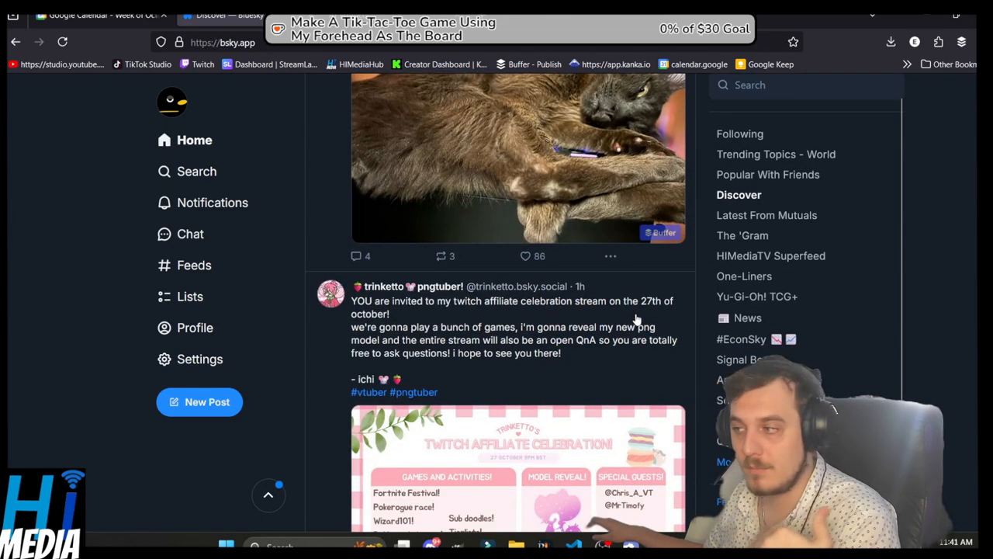
pyautogui.scroll(-3)
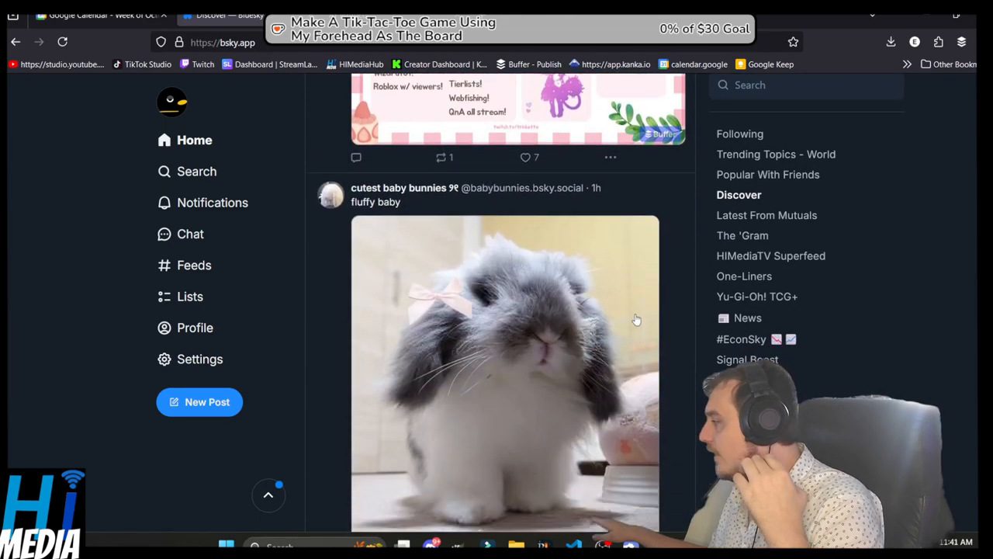
pyautogui.scroll(-3)
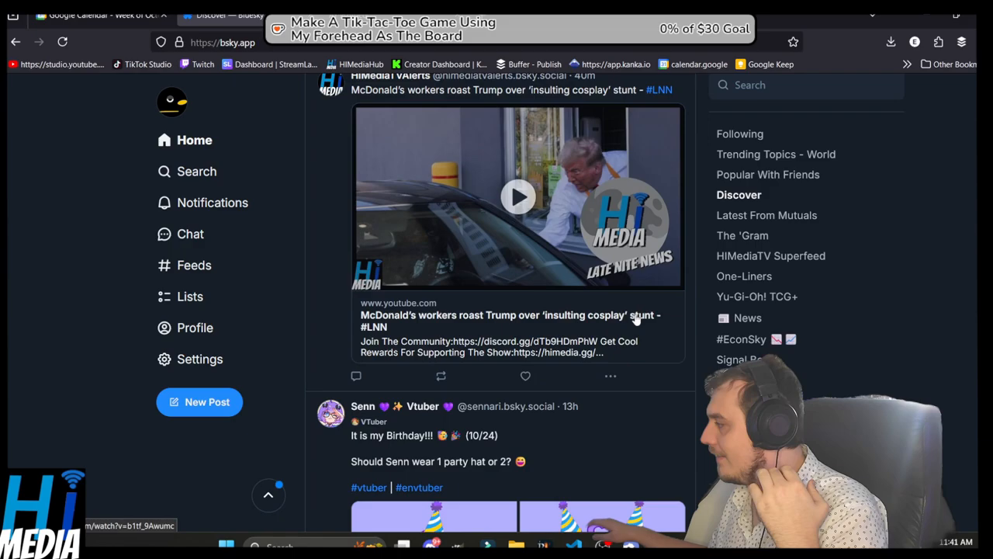
pyautogui.scroll(-3)
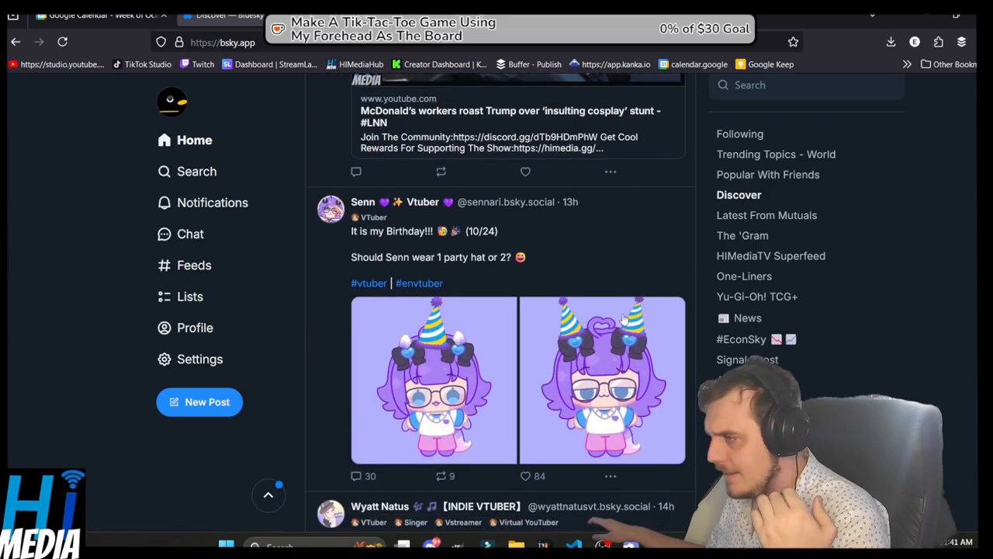
pyautogui.scroll(-3)
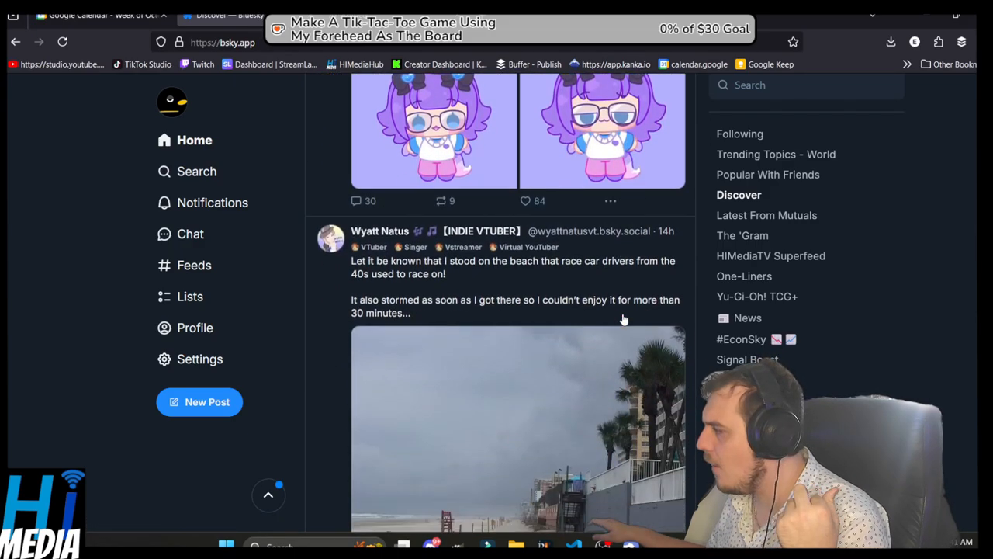
pyautogui.scroll(-3)
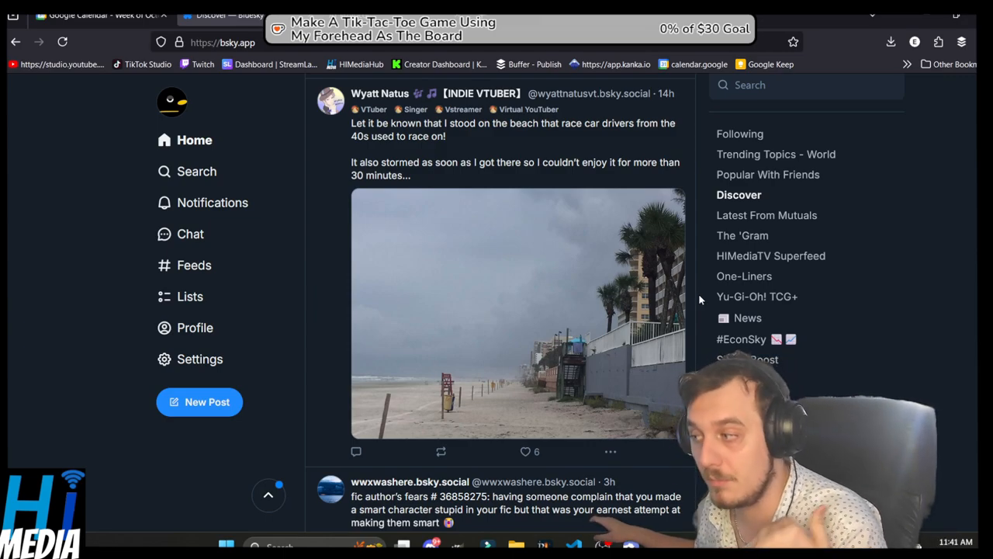
pyautogui.scroll(-3)
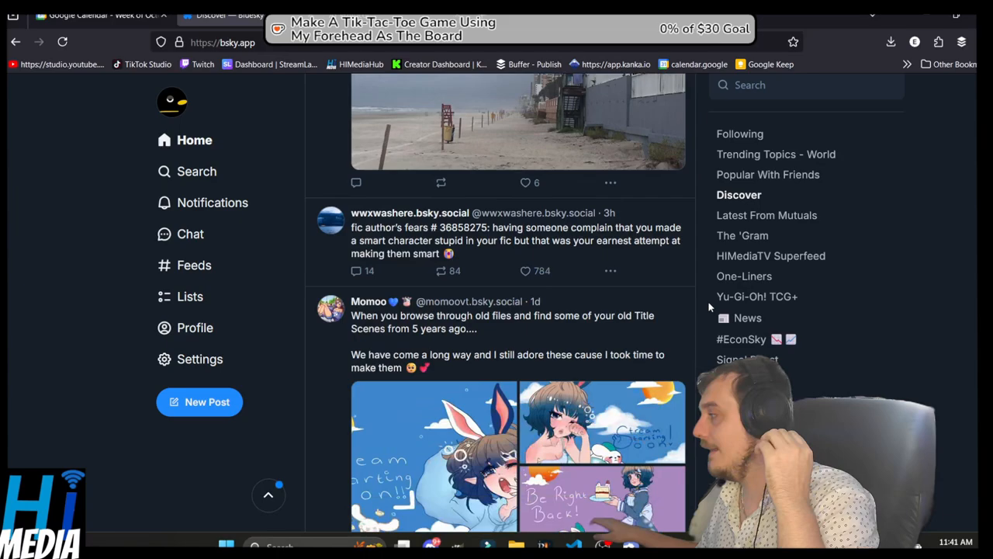
pyautogui.scroll(-3)
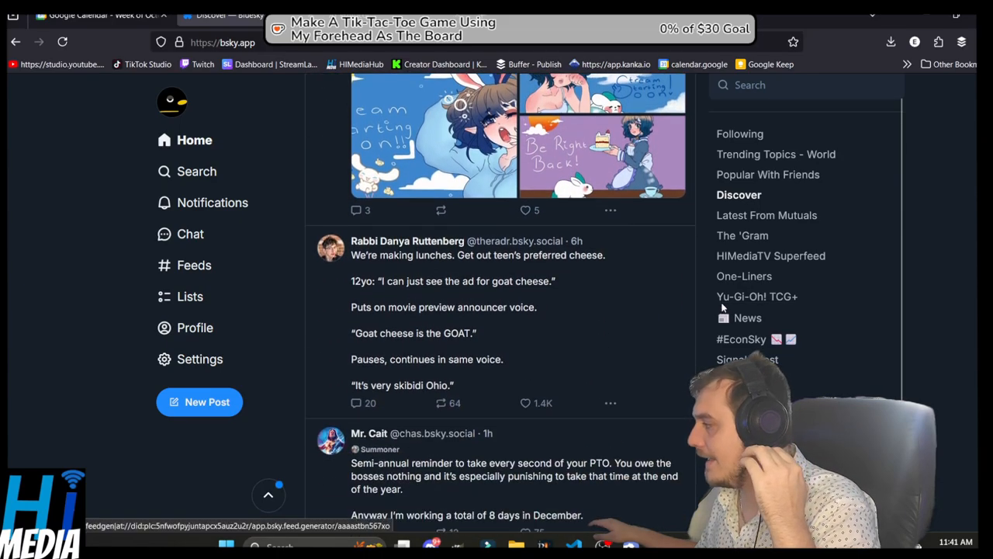
pyautogui.scroll(-3)
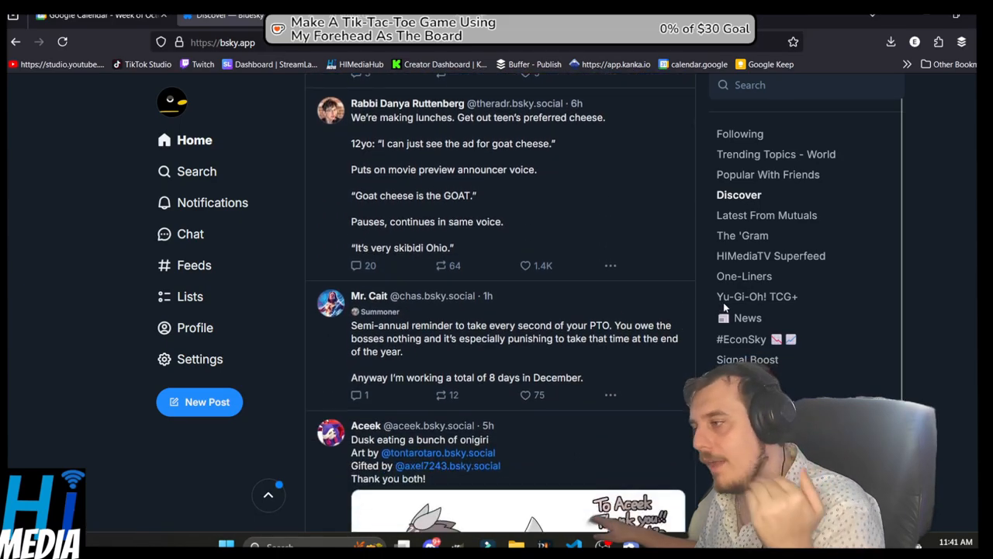
pyautogui.scroll(-3)
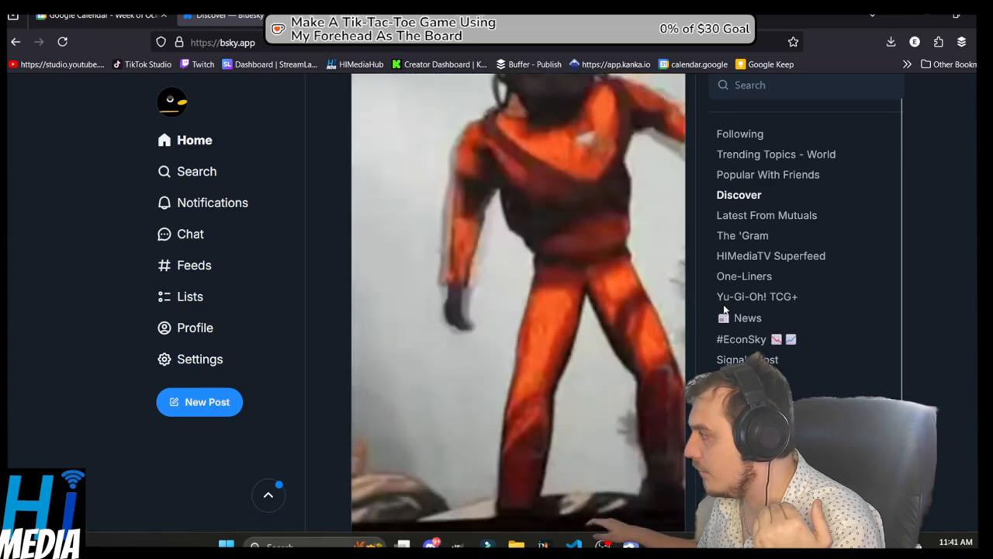
pyautogui.scroll(-3)
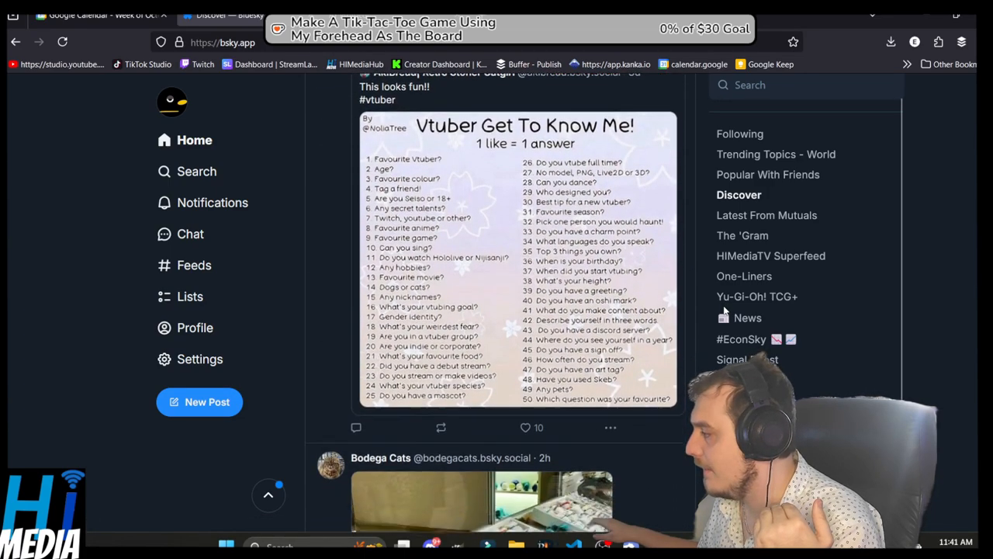
pyautogui.scroll(-3)
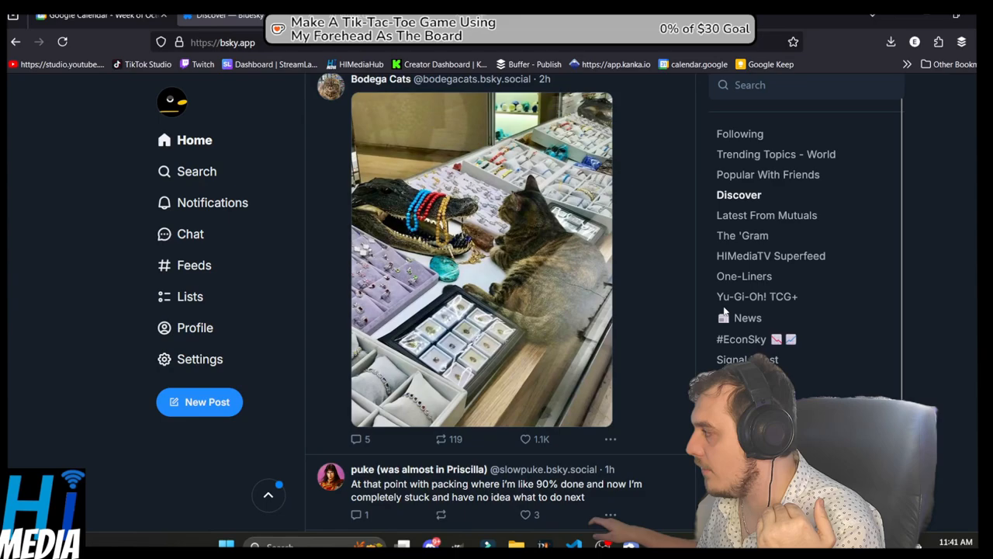
pyautogui.scroll(-3)
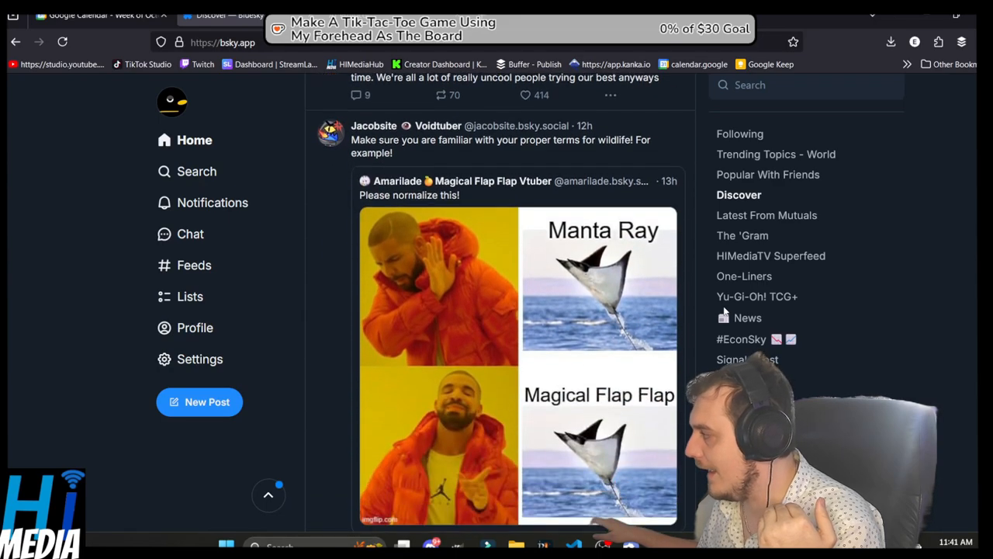
pyautogui.scroll(-3)
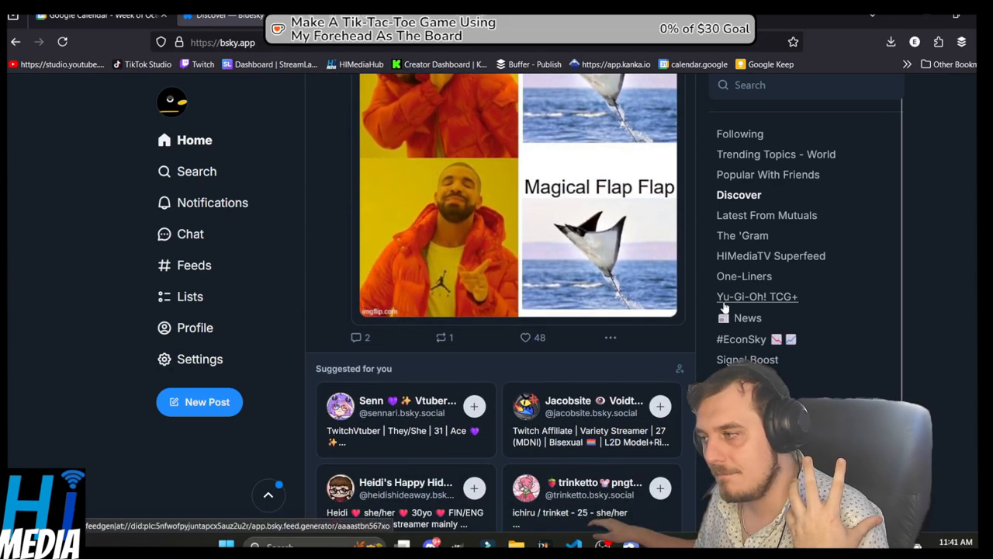
pyautogui.scroll(-3)
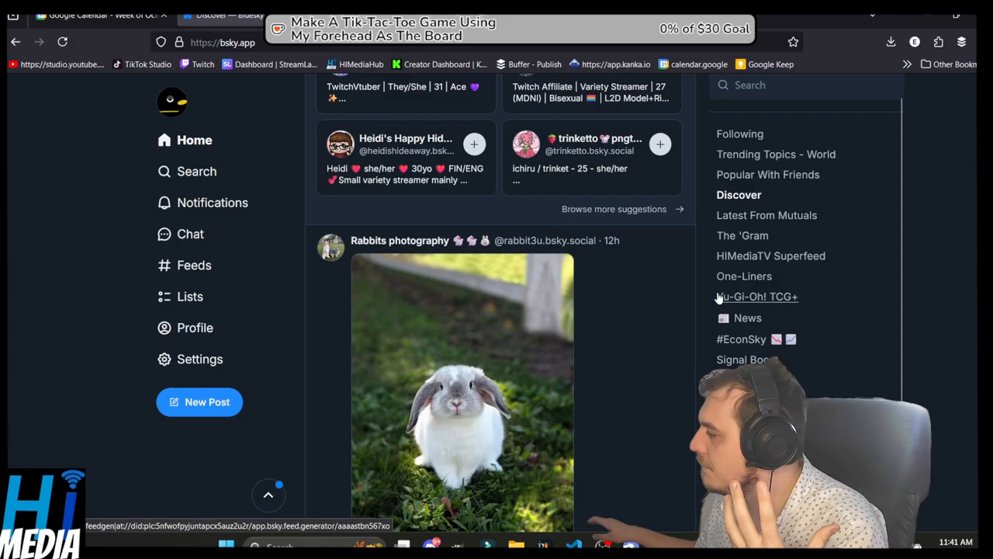
pyautogui.scroll(-3)
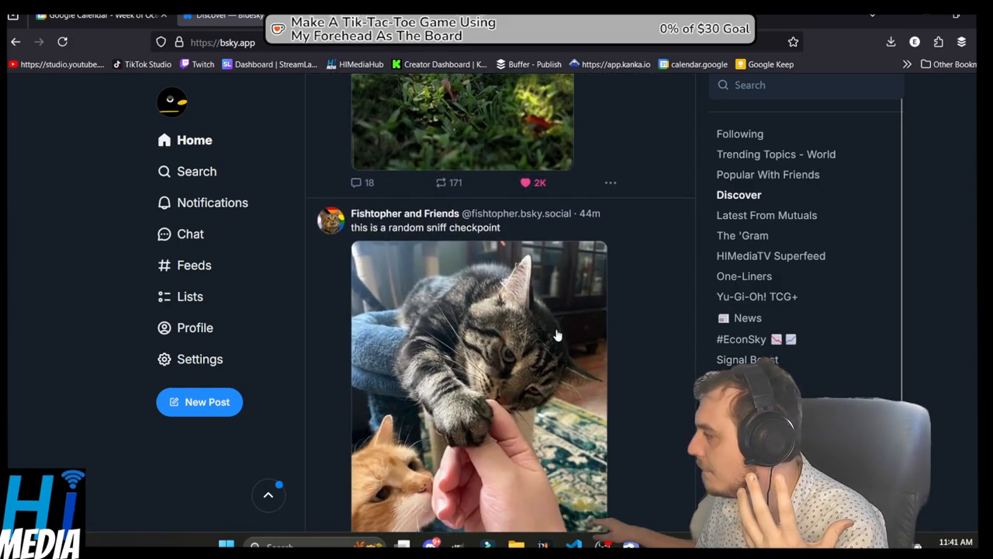
pyautogui.scroll(-3)
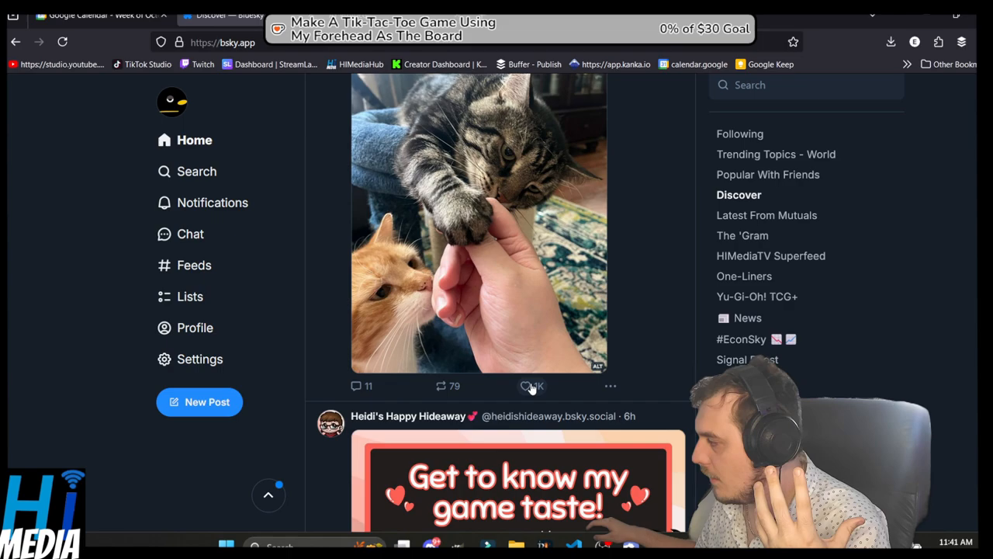
# - Continue scrolling further down the Discover feed for more ad-placement ideas
pyautogui.click(528, 386)
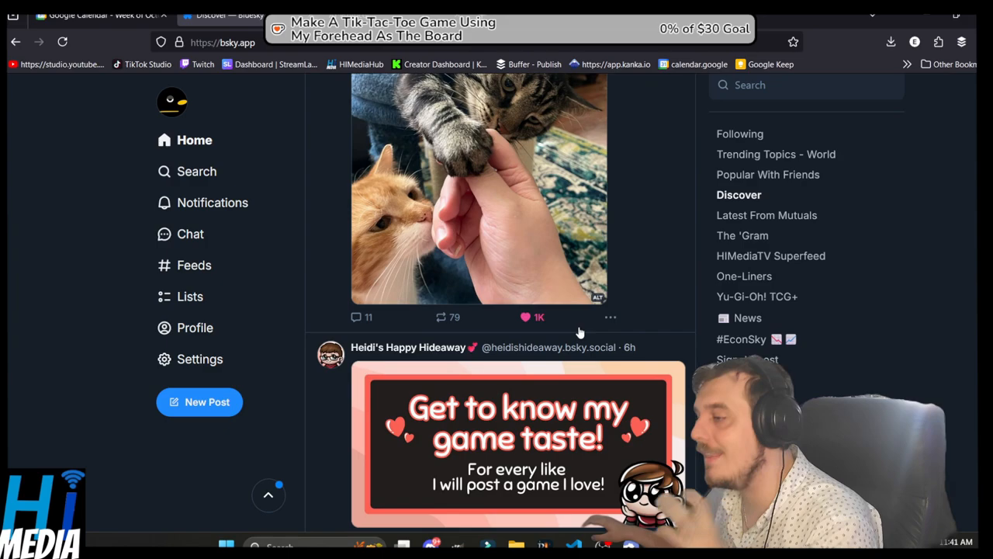
pyautogui.scroll(-3)
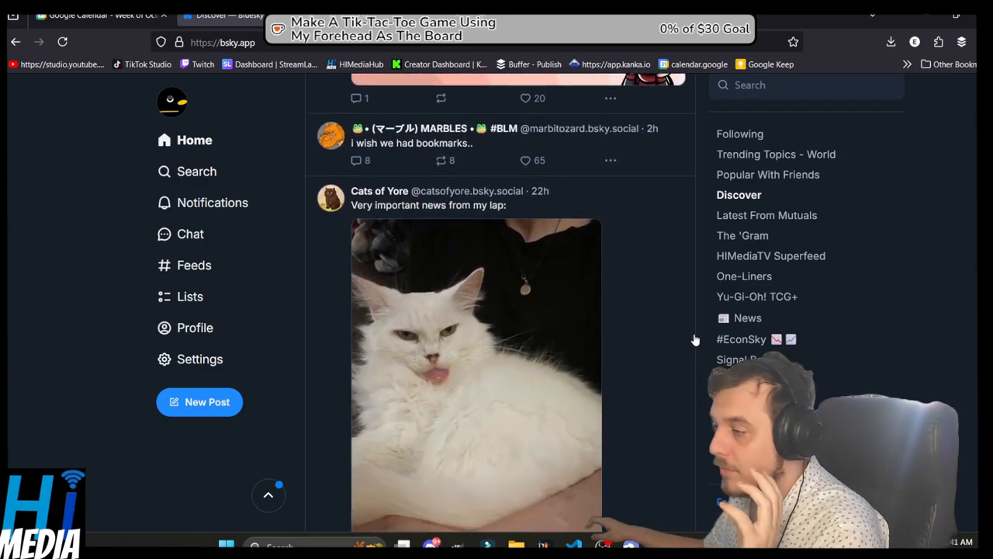
pyautogui.scroll(-3)
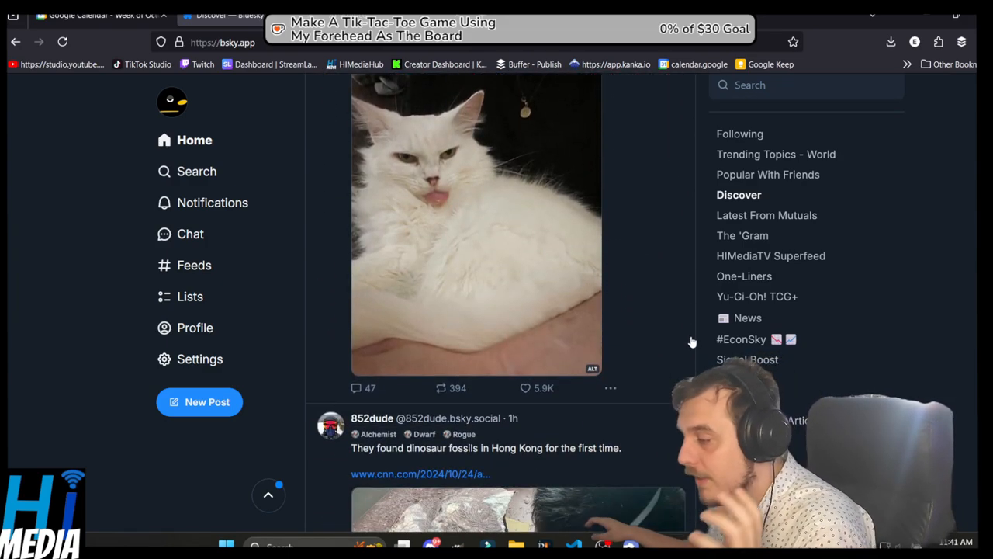
pyautogui.scroll(-3)
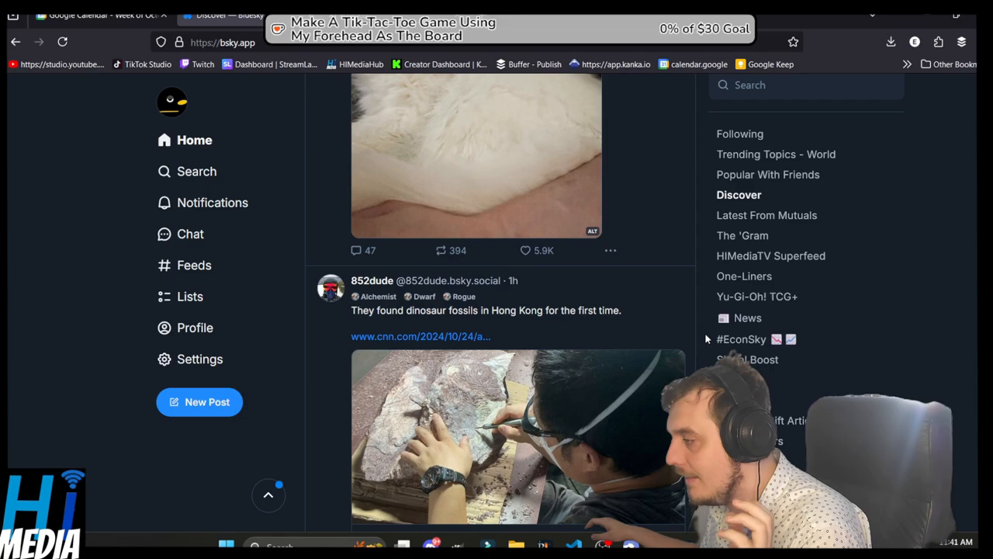
pyautogui.scroll(-3)
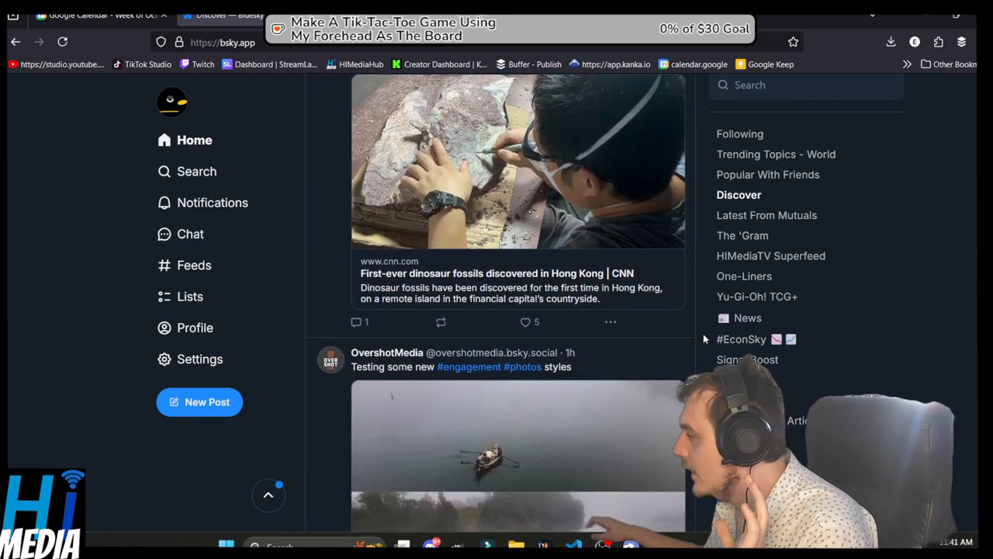
pyautogui.scroll(-3)
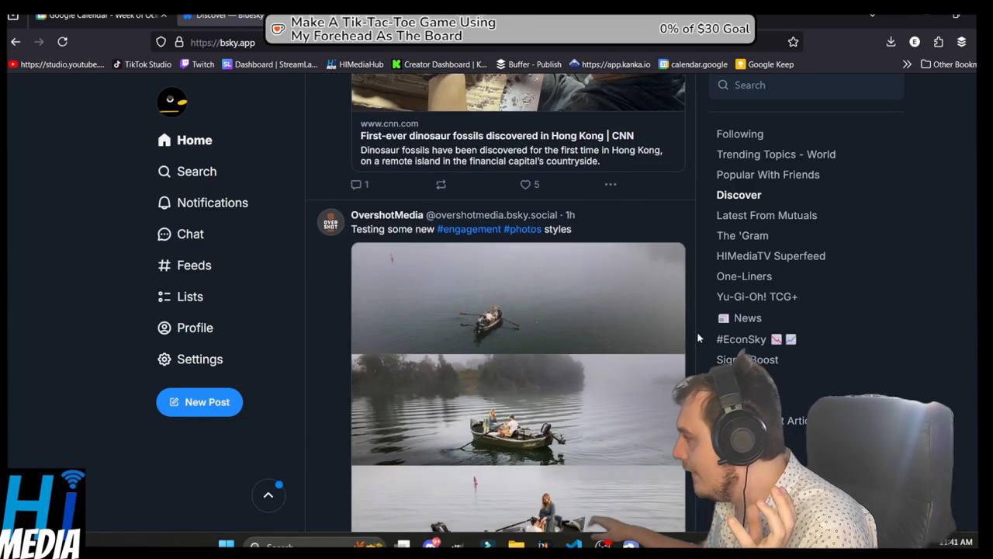
pyautogui.scroll(-3)
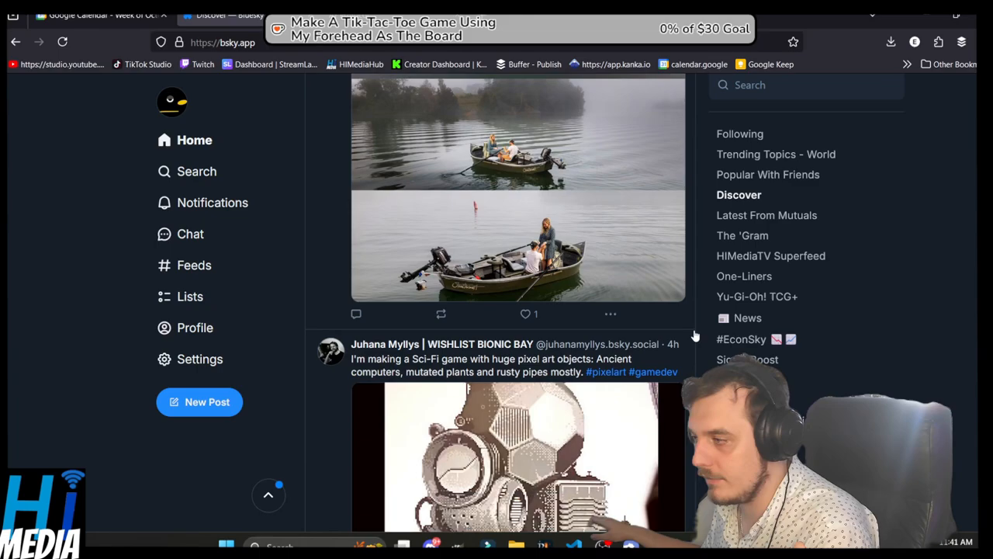
pyautogui.scroll(-3)
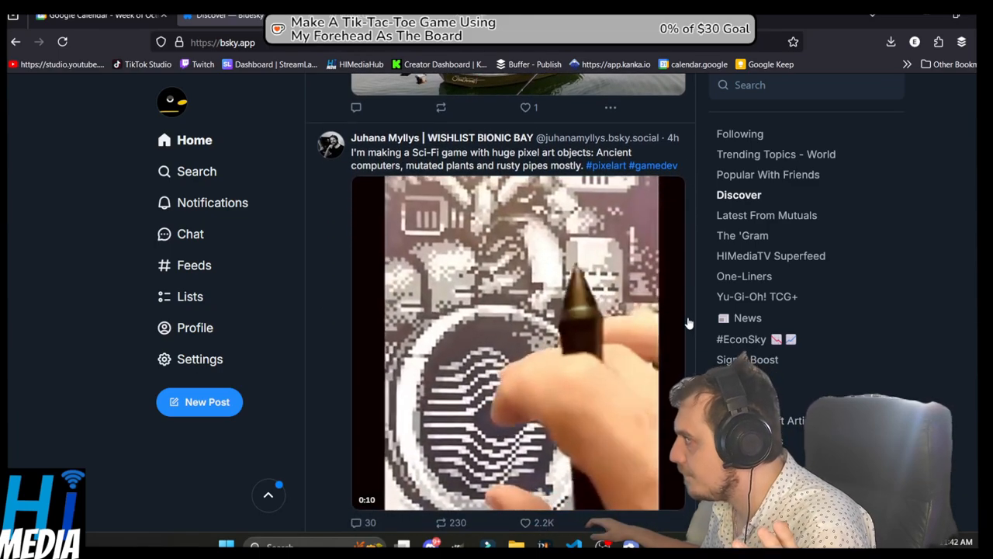
pyautogui.scroll(-3)
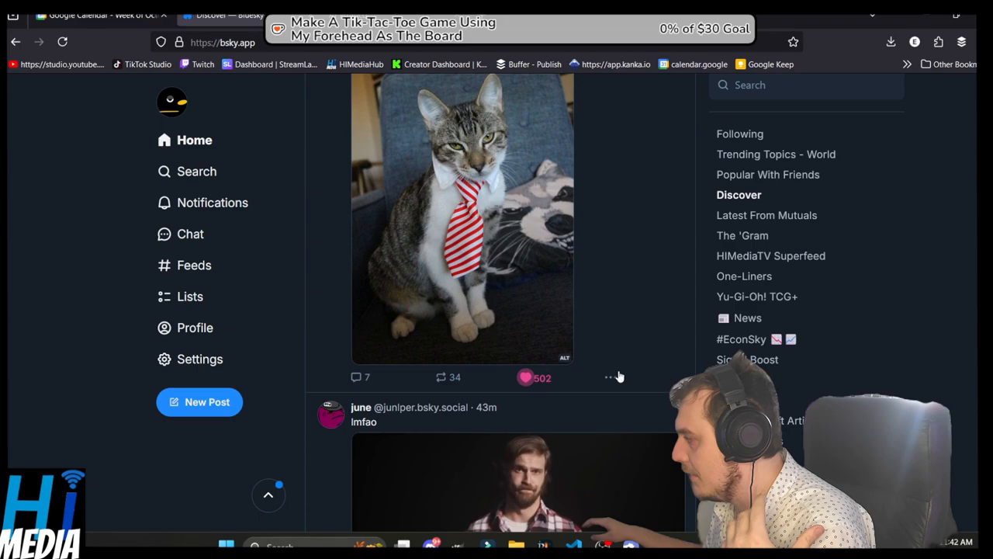
pyautogui.scroll(-3)
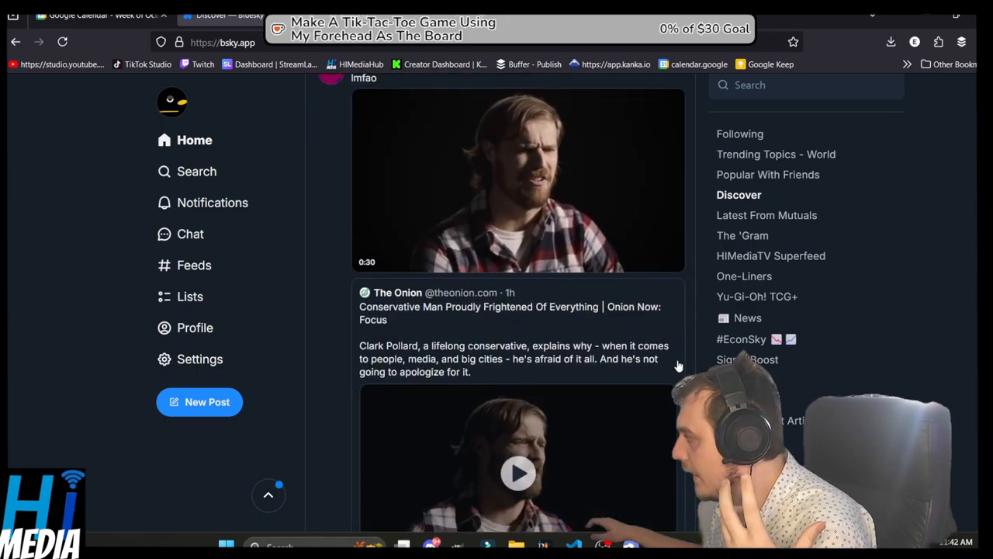
pyautogui.scroll(-3)
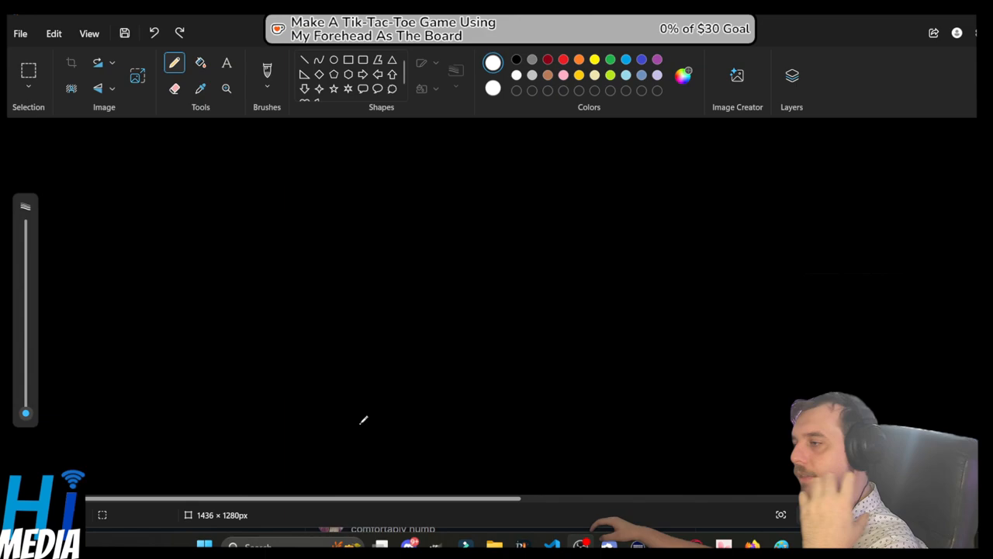
pyautogui.moveTo(361, 300)
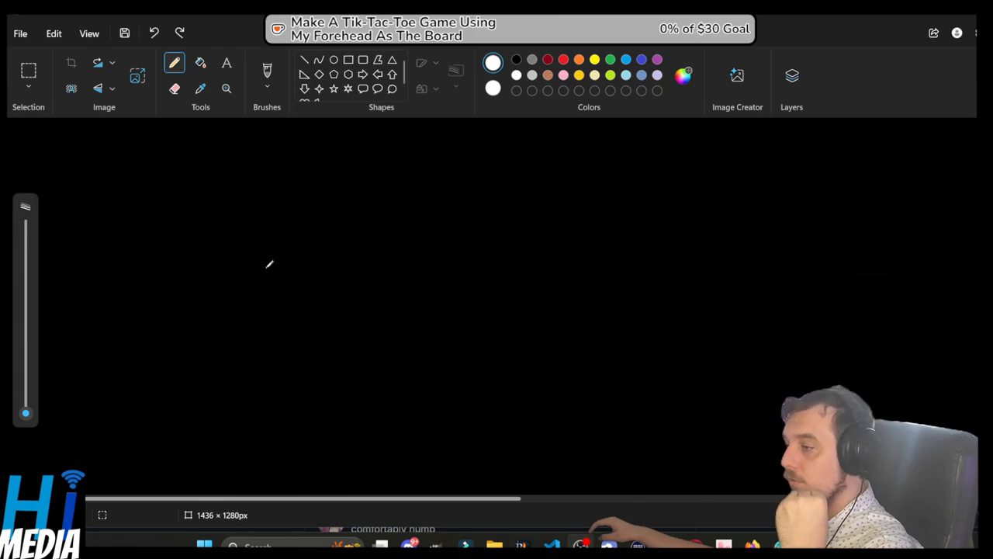
pyautogui.moveTo(139, 190)
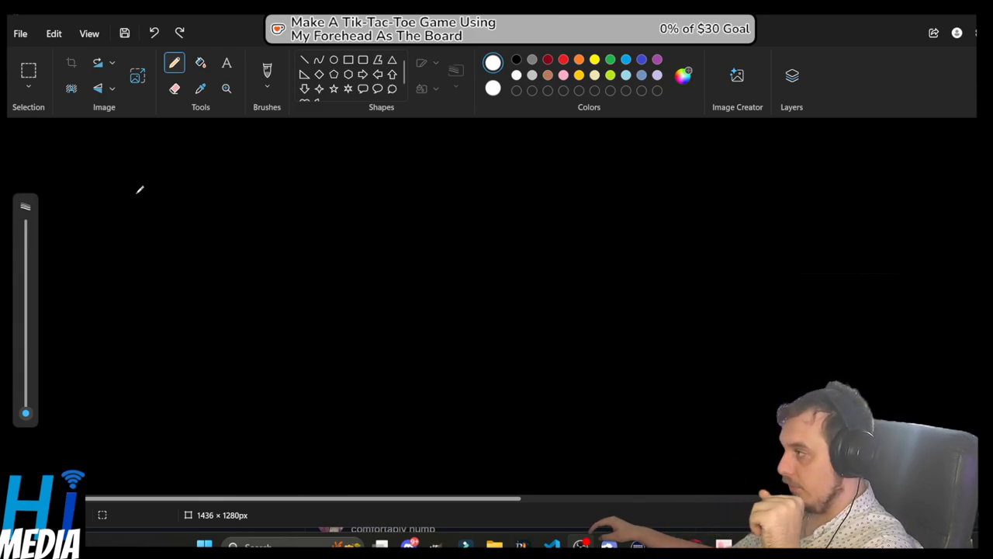
pyautogui.moveTo(196, 163)
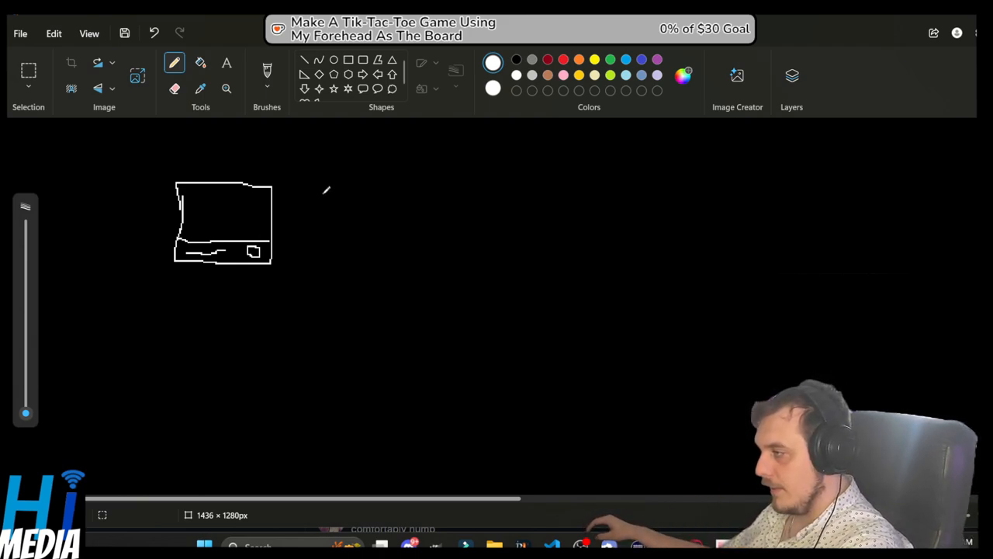
pyautogui.moveTo(309, 203)
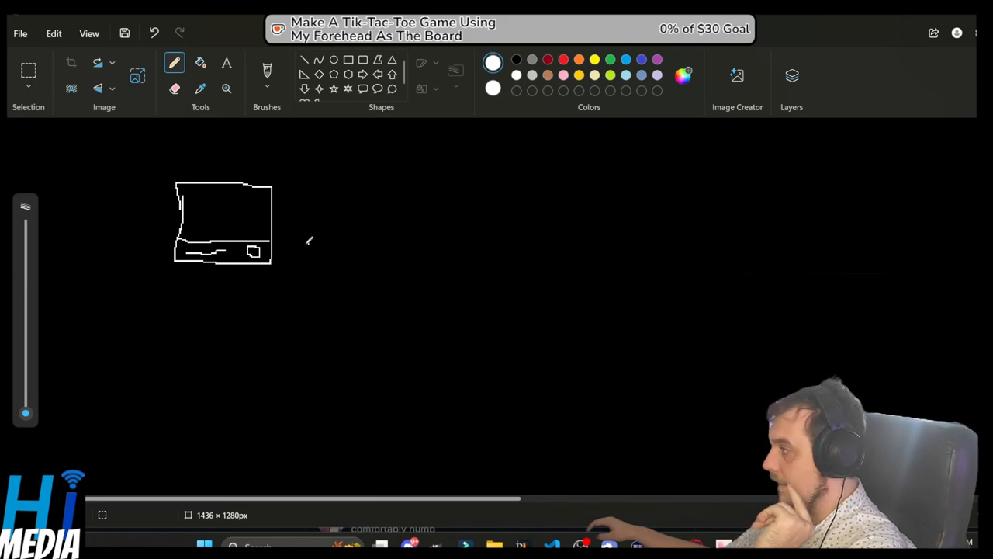
# - Draw two pencil branches off the card, labelled '#hashtag' above and 'Feed' below
pyautogui.moveTo(299, 232); pyautogui.dragTo(371, 176)
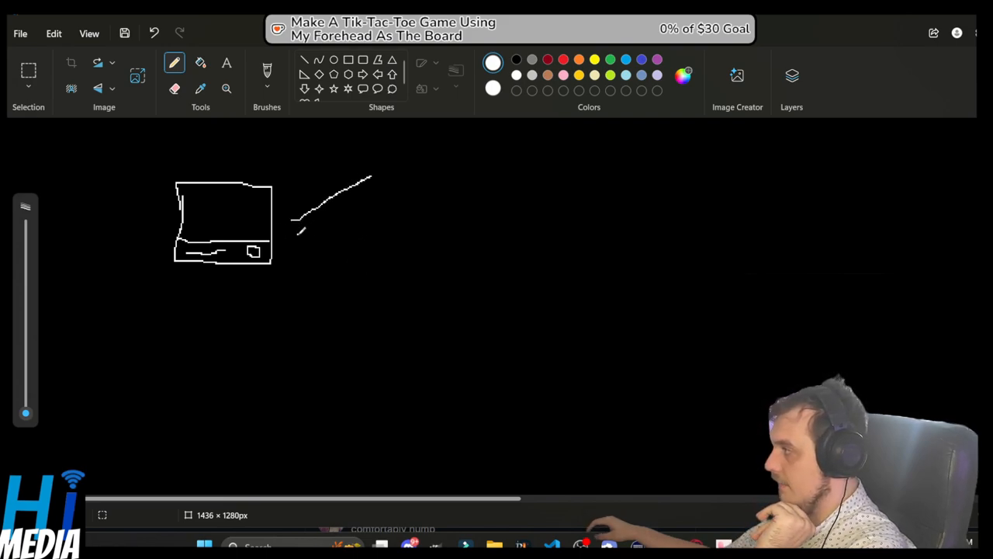
pyautogui.moveTo(295, 219); pyautogui.dragTo(380, 267)
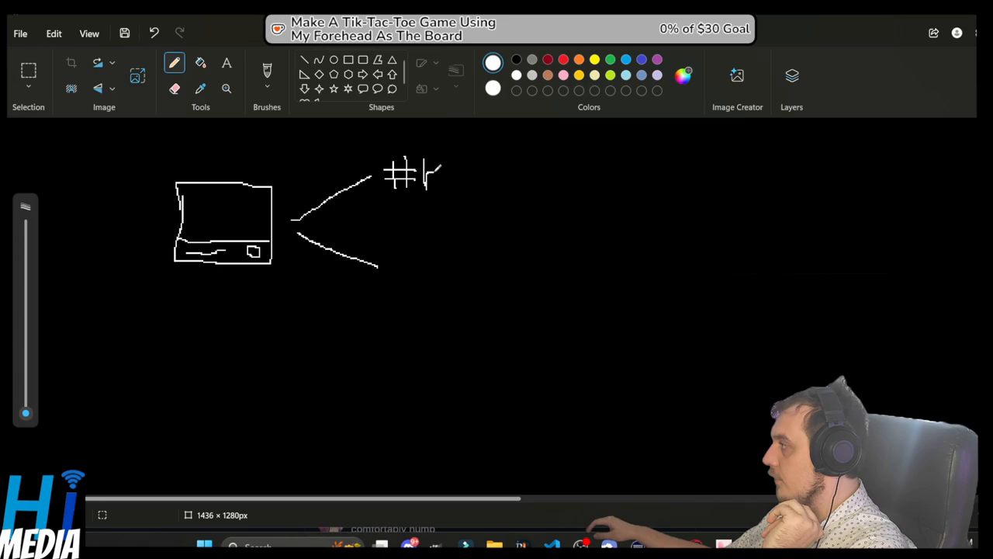
pyautogui.moveTo(423, 175); pyautogui.dragTo(477, 182)
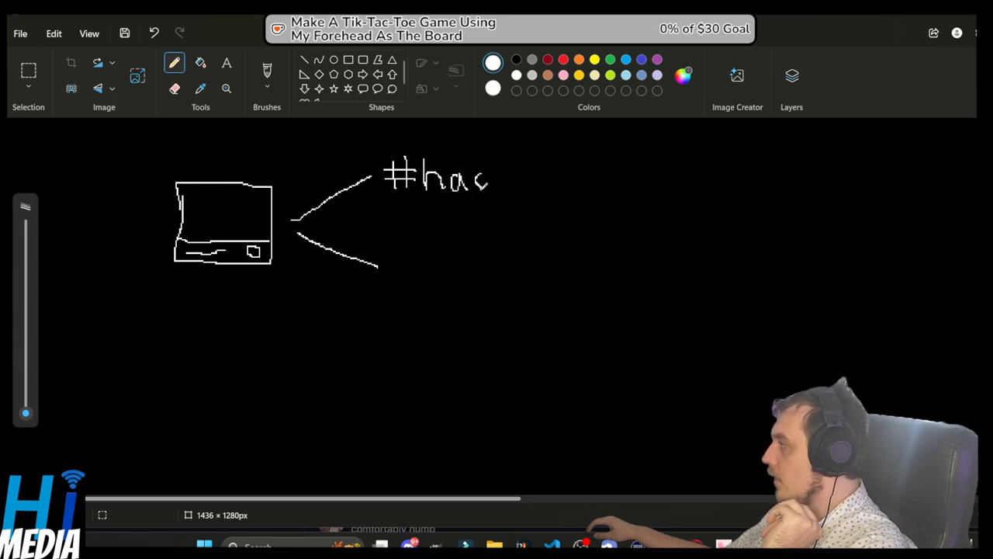
pyautogui.moveTo(489, 170); pyautogui.dragTo(504, 186)
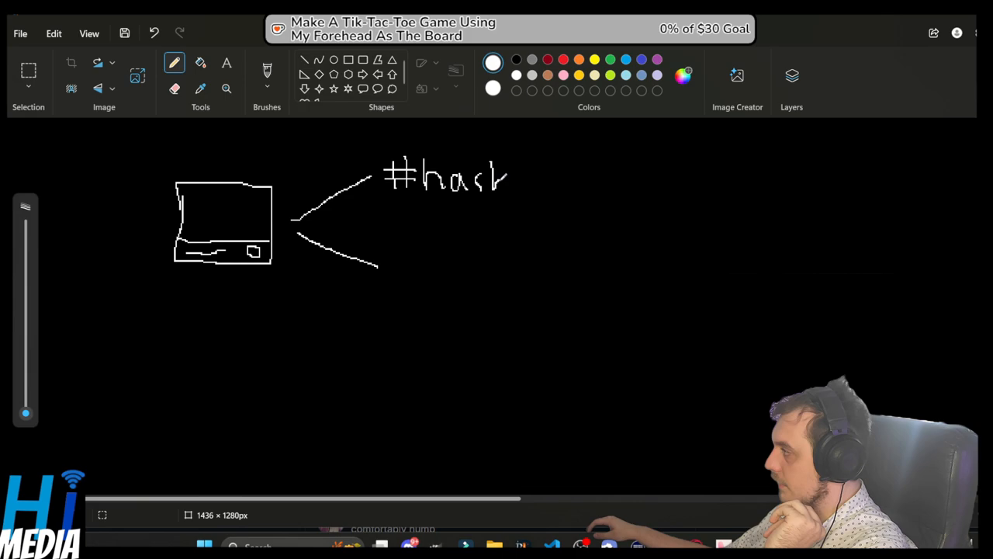
pyautogui.moveTo(505, 183); pyautogui.dragTo(528, 171)
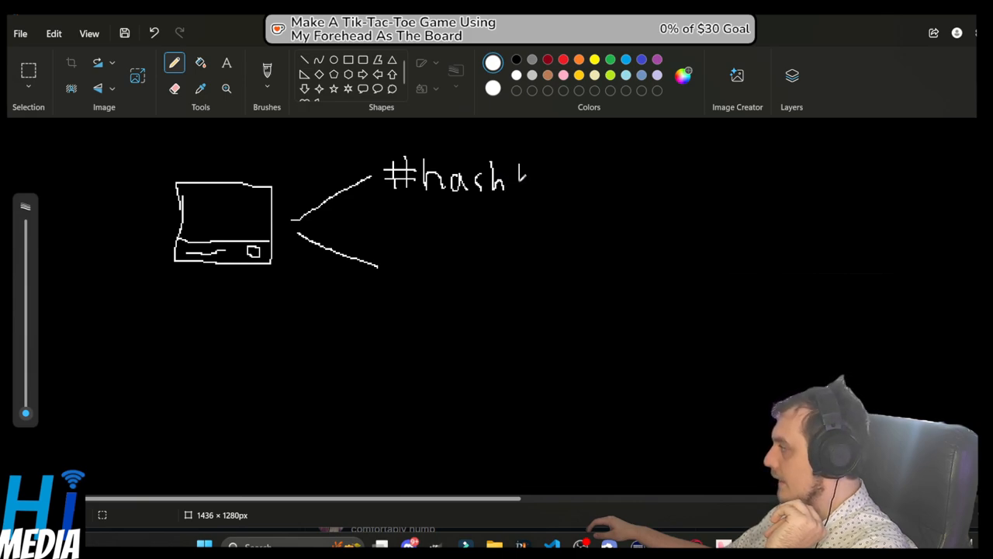
pyautogui.moveTo(520, 178); pyautogui.dragTo(551, 171)
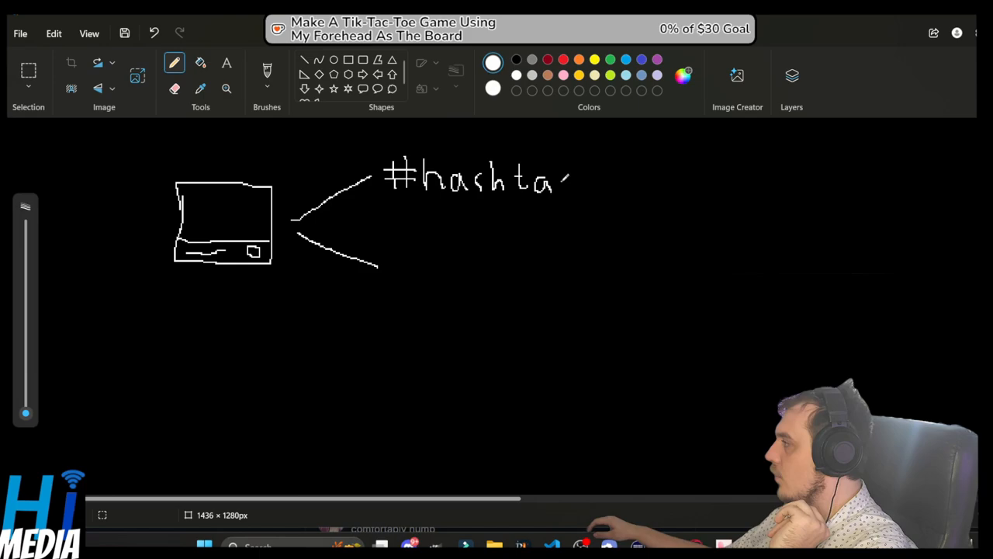
pyautogui.moveTo(551, 182); pyautogui.dragTo(559, 198)
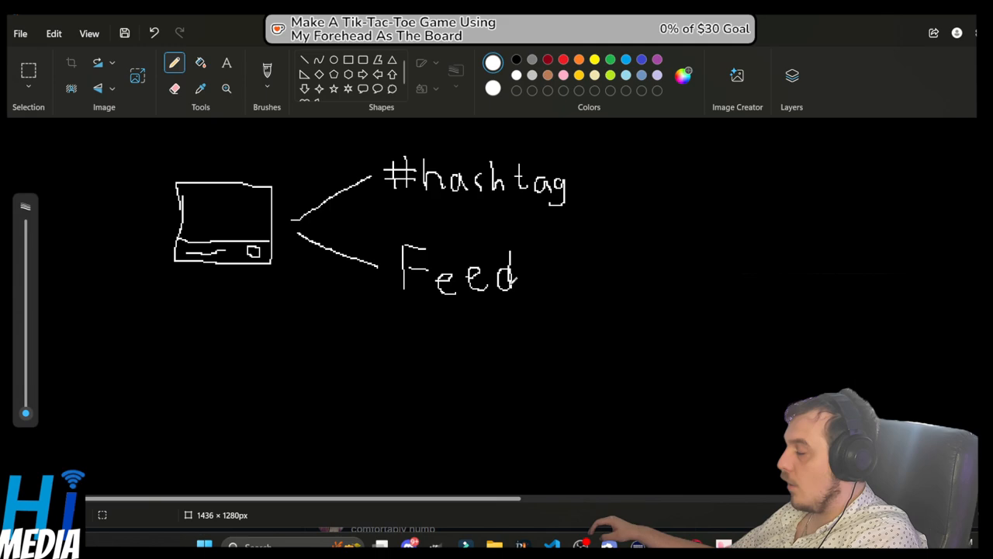
pyautogui.click(586, 186)
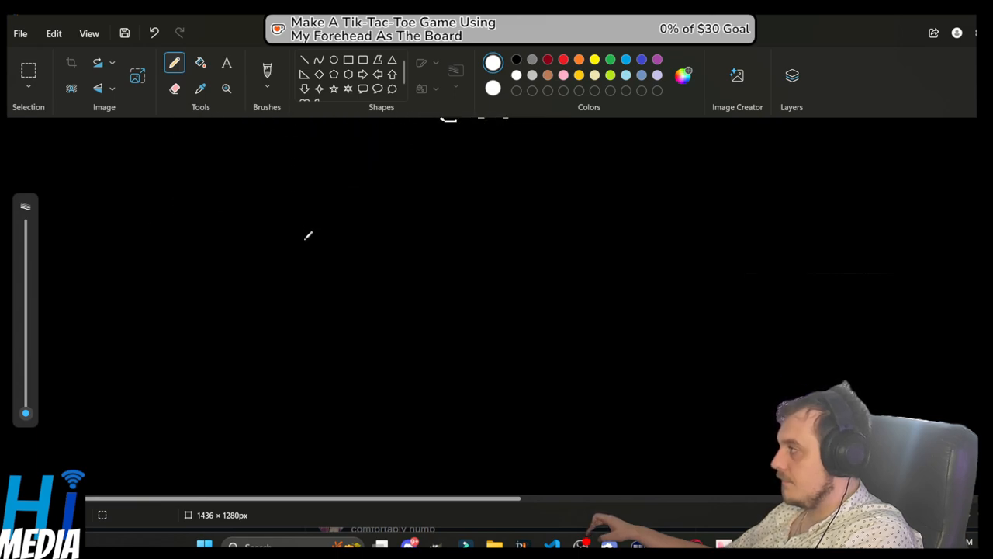
pyautogui.moveTo(286, 184)
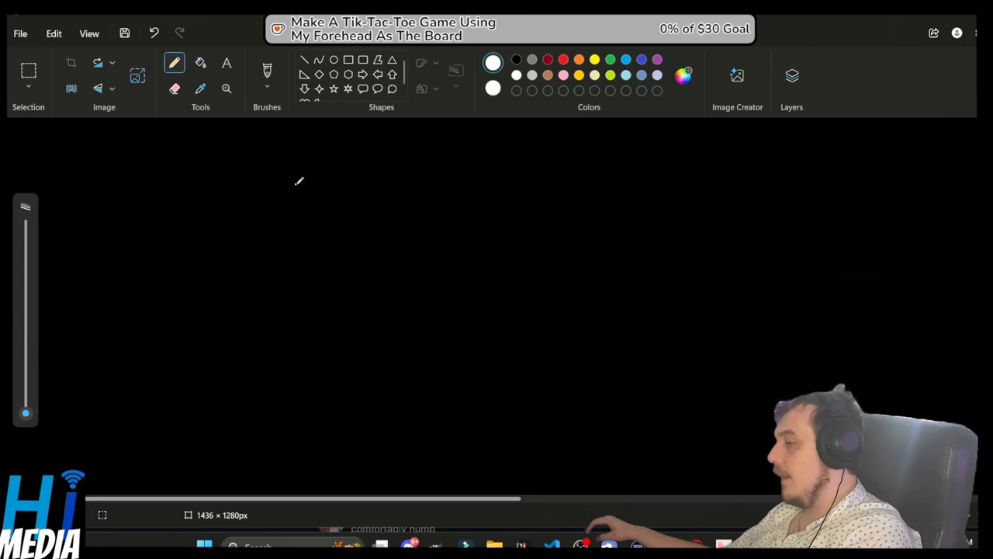
pyautogui.moveTo(244, 266)
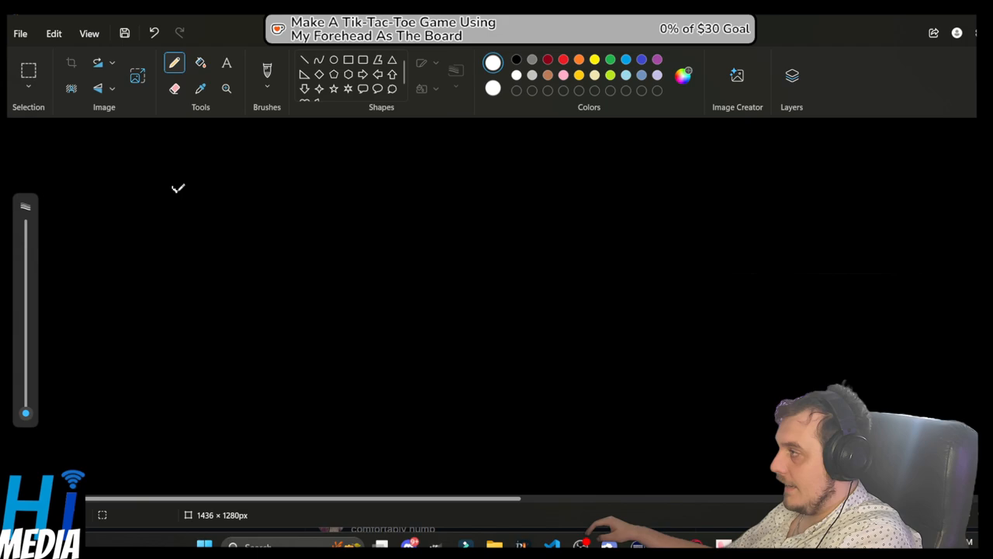
# - Handwrite 'endponit' at top left and sketch an arrow toward a small rectangle
pyautogui.moveTo(177, 192); pyautogui.dragTo(218, 198)
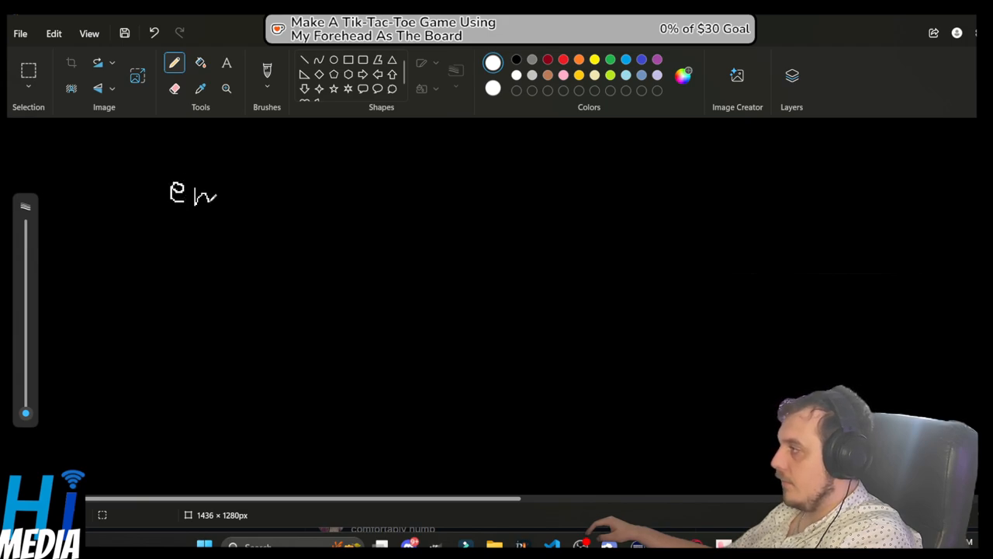
pyautogui.moveTo(218, 197); pyautogui.dragTo(260, 194)
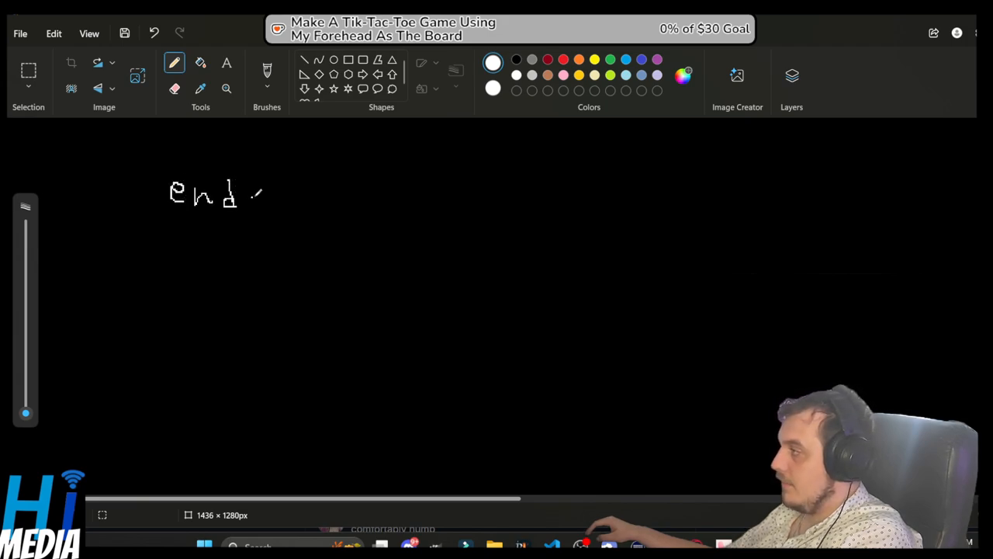
pyautogui.moveTo(252, 194); pyautogui.dragTo(252, 221)
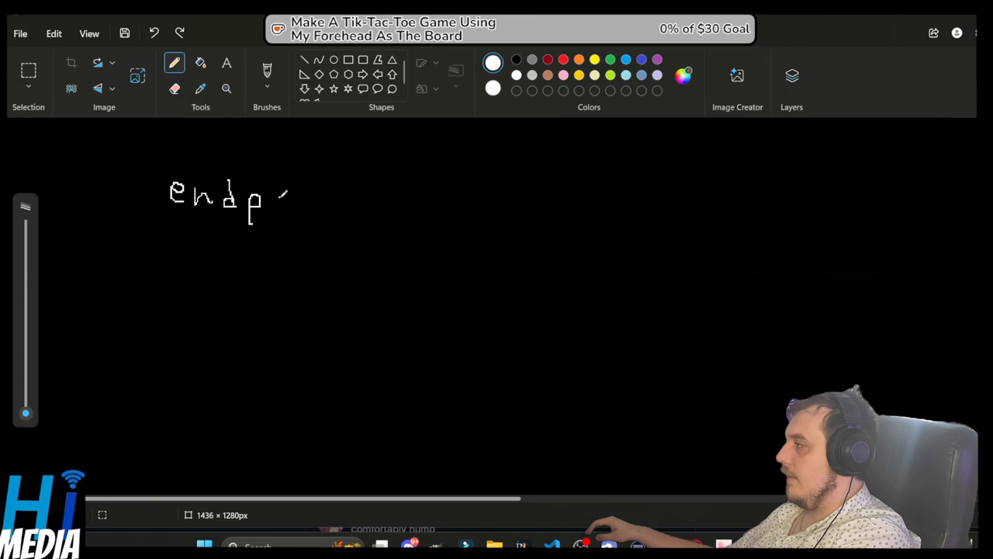
pyautogui.moveTo(275, 206); pyautogui.dragTo(285, 194)
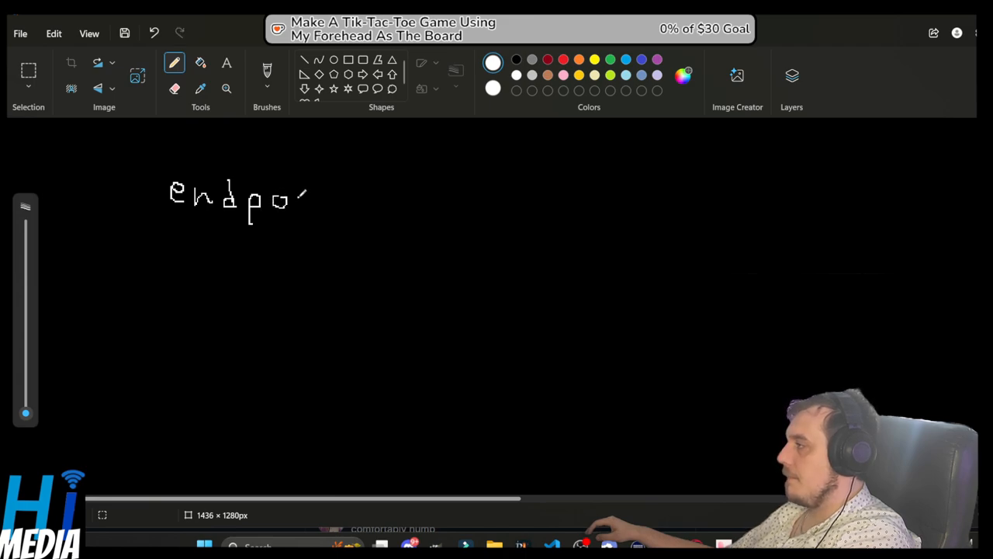
pyautogui.moveTo(295, 202); pyautogui.dragTo(314, 186)
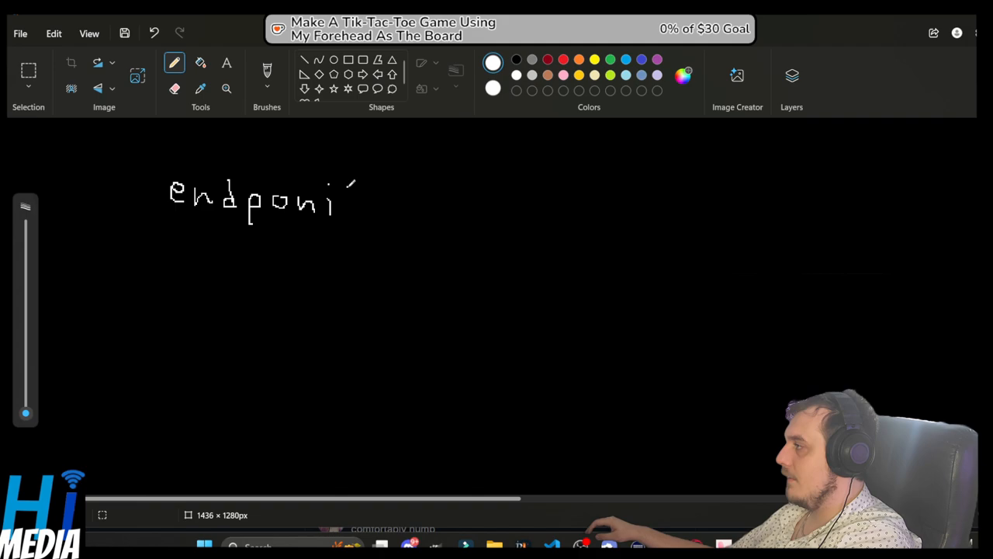
pyautogui.moveTo(345, 186); pyautogui.dragTo(350, 206)
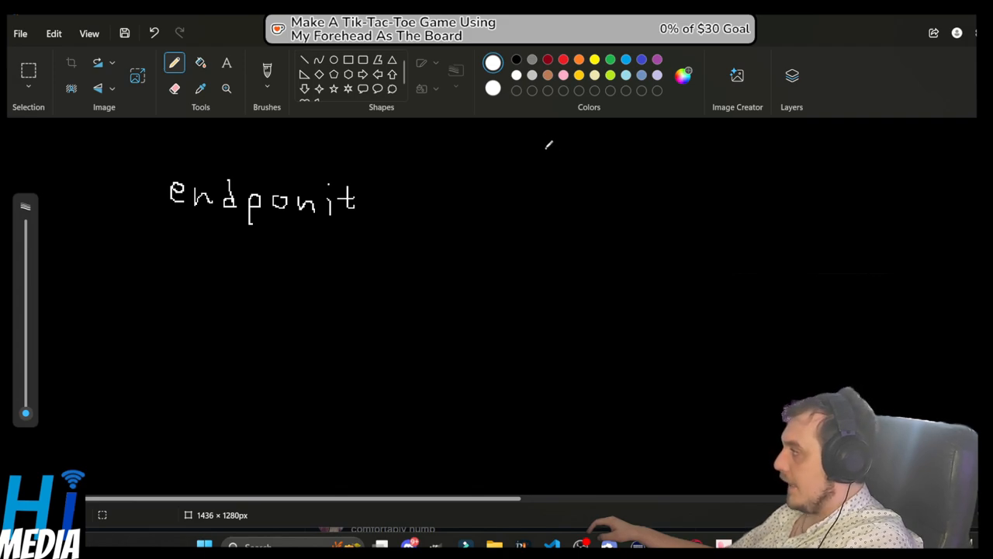
pyautogui.moveTo(544, 144); pyautogui.dragTo(617, 182)
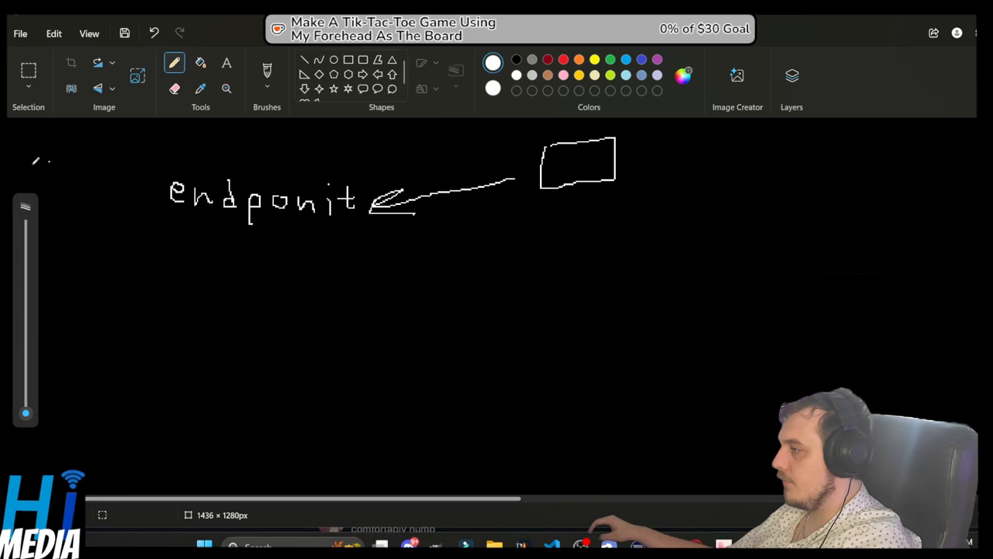
# - Draw a curved return arrow from under 'endponit' to the box and write 'json' beneath
pyautogui.moveTo(388, 209); pyautogui.dragTo(415, 233)
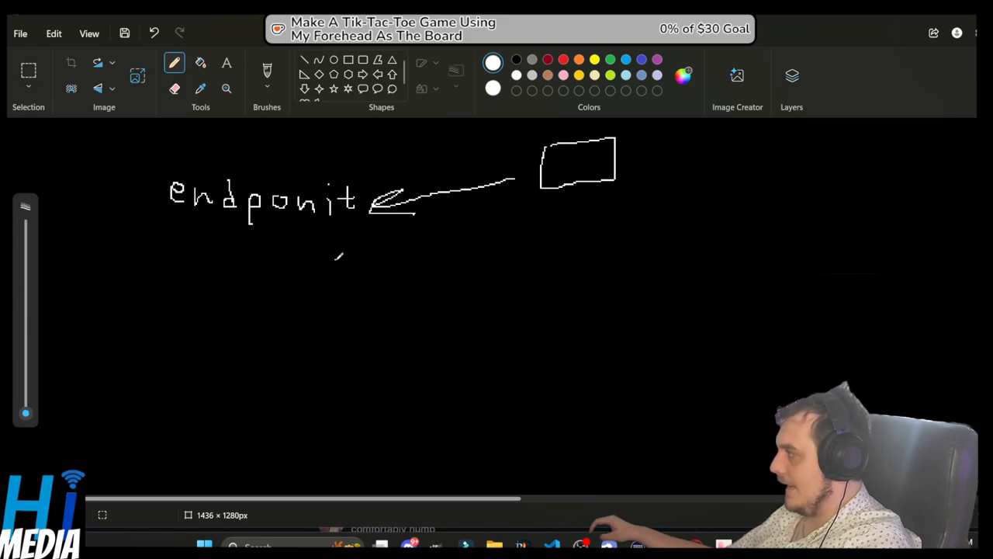
pyautogui.moveTo(341, 257); pyautogui.dragTo(535, 229)
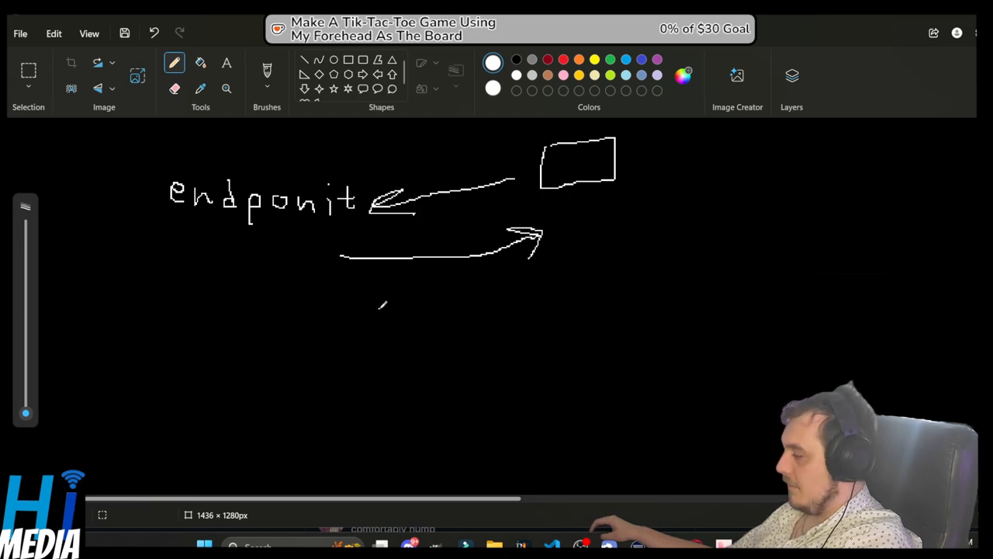
pyautogui.moveTo(373, 307); pyautogui.dragTo(399, 287)
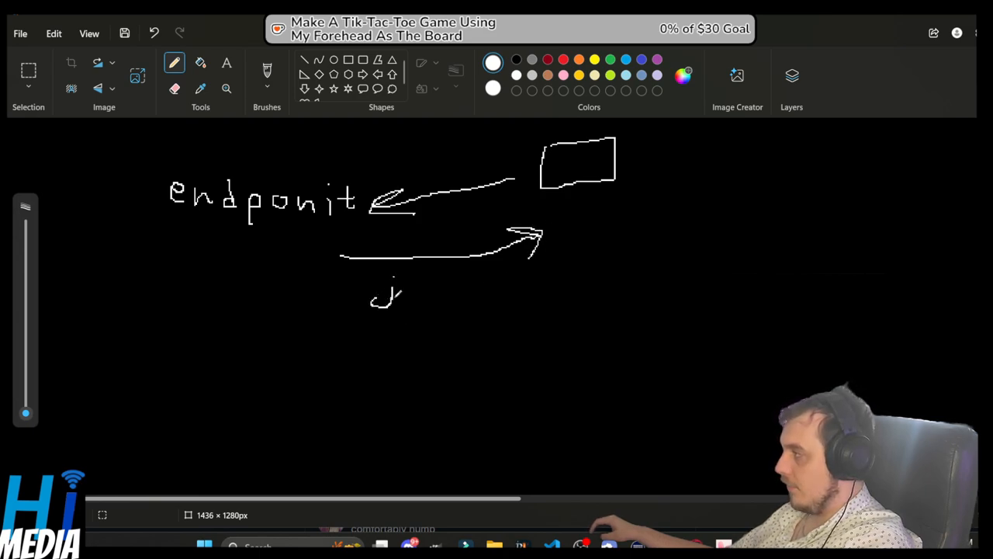
pyautogui.moveTo(404, 291); pyautogui.dragTo(423, 311)
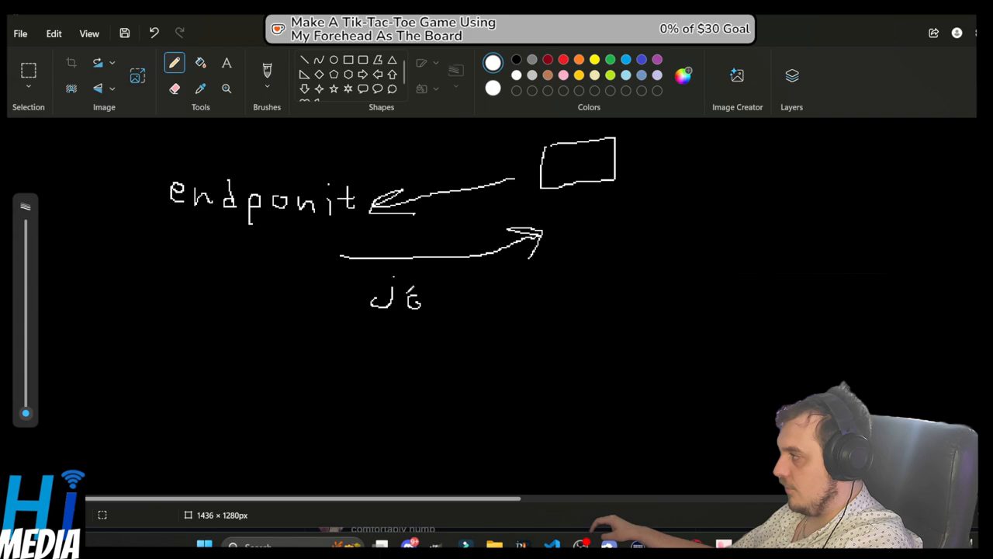
pyautogui.moveTo(396, 299); pyautogui.dragTo(439, 299)
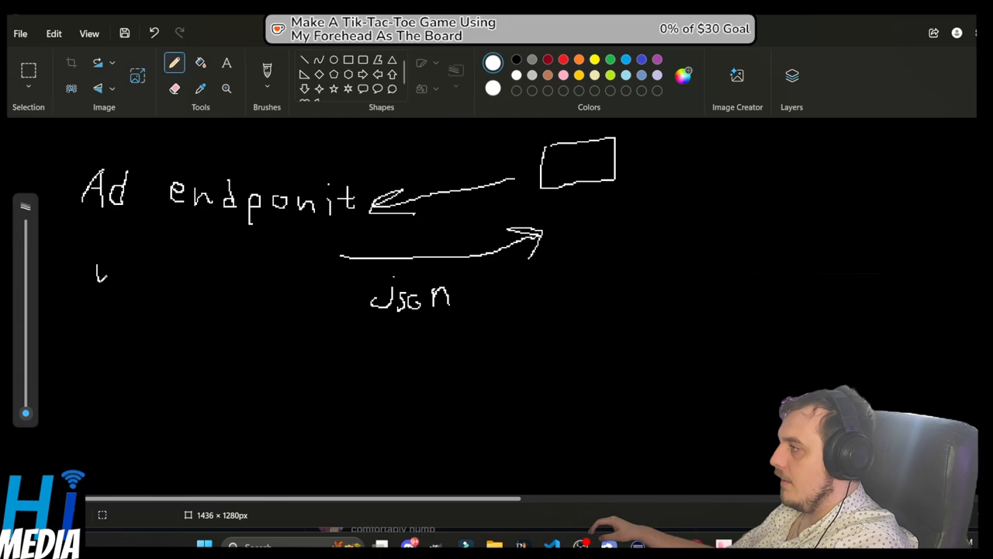
# - Handwrite 'veiw' and 'Length' stacked below 'Ad' on the left
pyautogui.moveTo(97, 272); pyautogui.dragTo(140, 256)
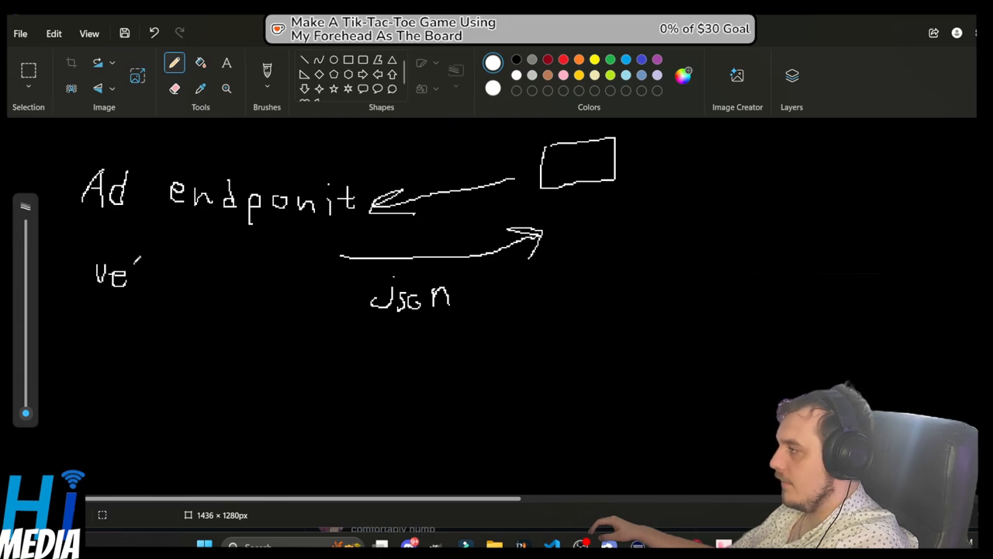
pyautogui.moveTo(140, 268); pyautogui.dragTo(175, 279)
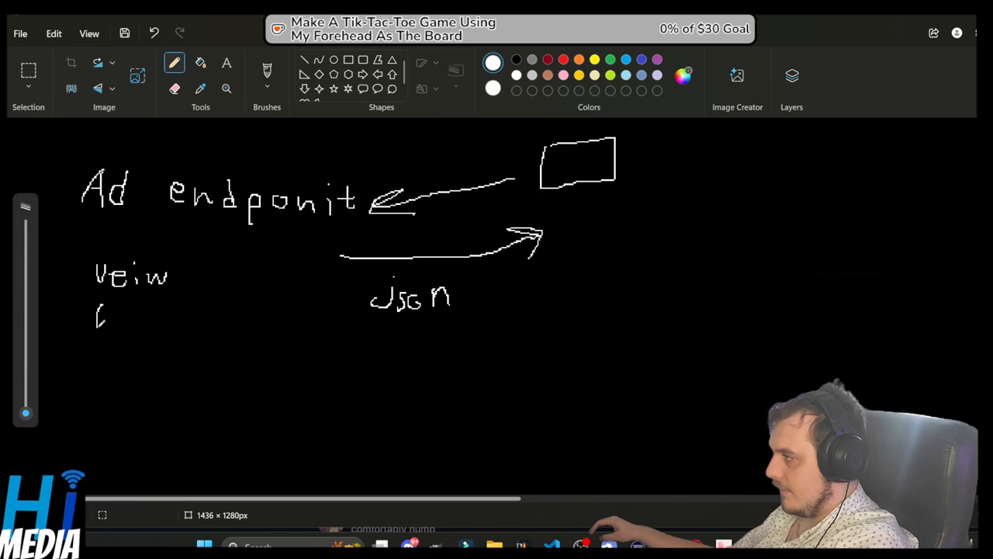
pyautogui.moveTo(97, 322); pyautogui.dragTo(167, 322)
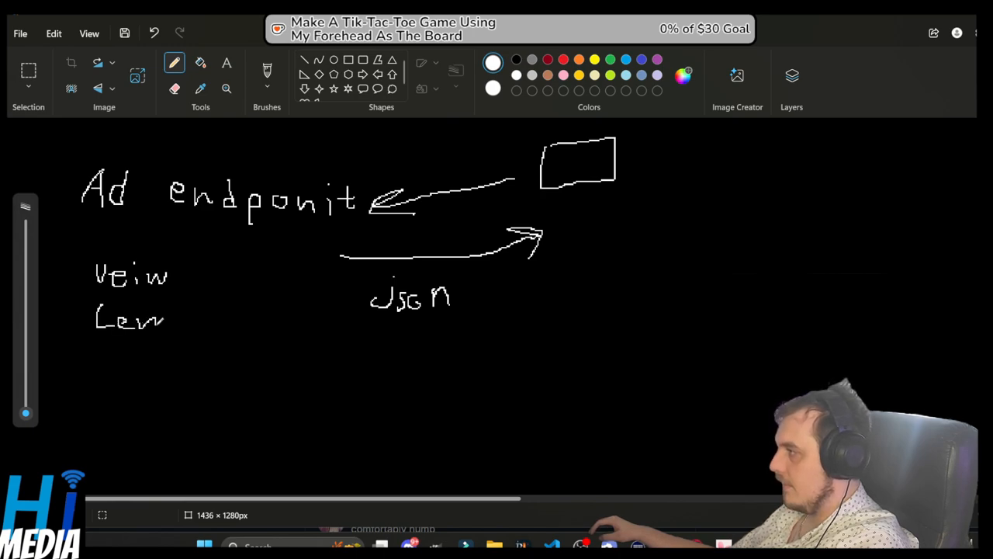
pyautogui.moveTo(163, 319); pyautogui.dragTo(186, 333)
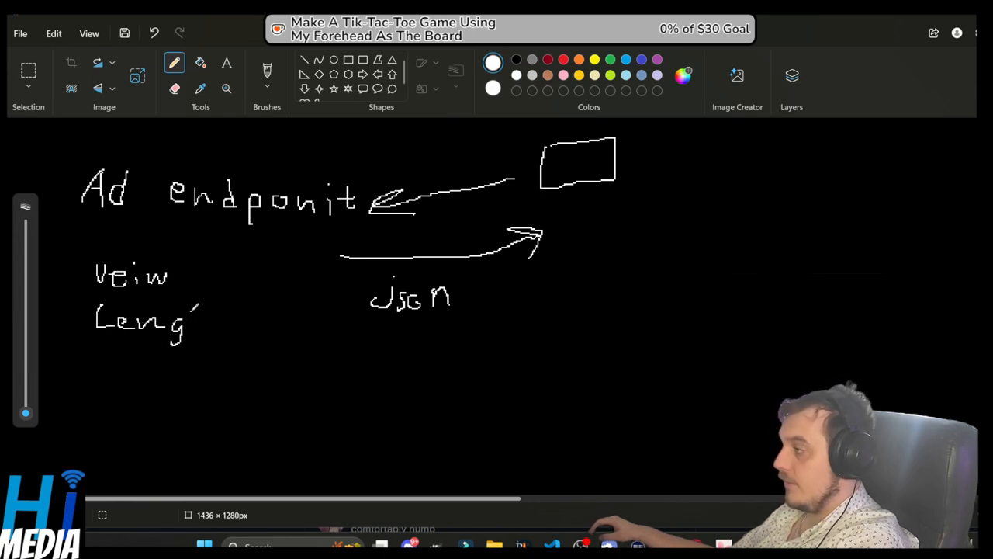
pyautogui.moveTo(198, 310); pyautogui.dragTo(217, 326)
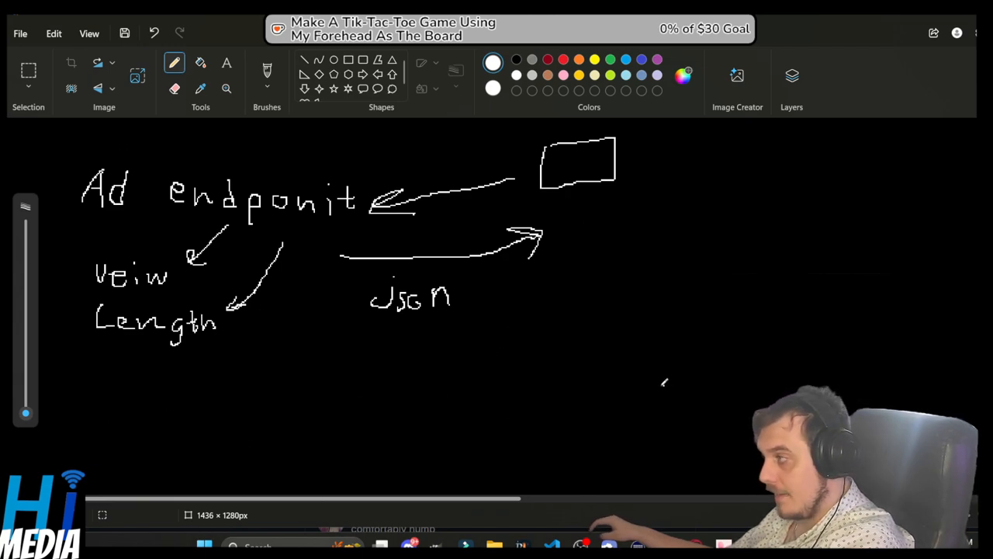
# - Write 'Dev' at the top right of the canvas
pyautogui.scroll(-3)
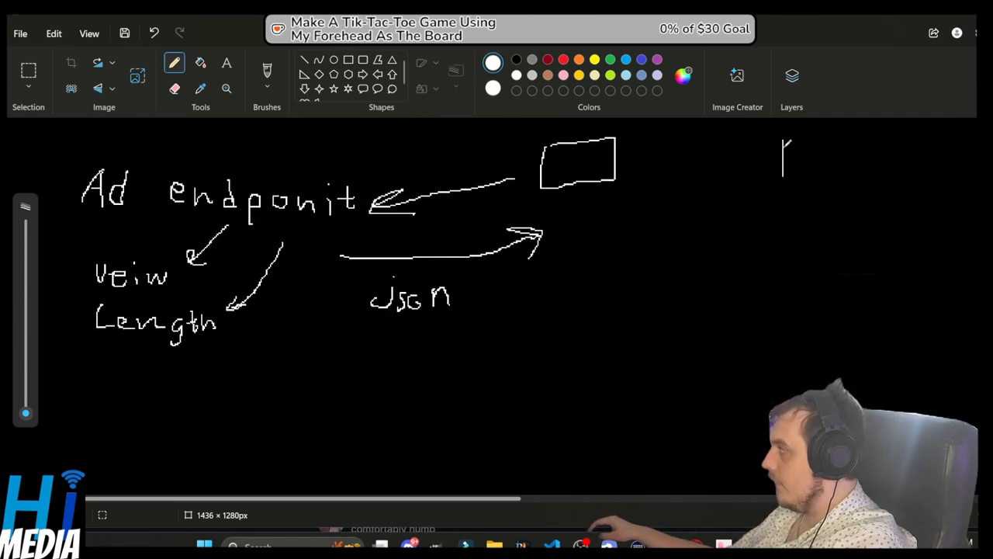
pyautogui.moveTo(784, 151); pyautogui.dragTo(823, 171)
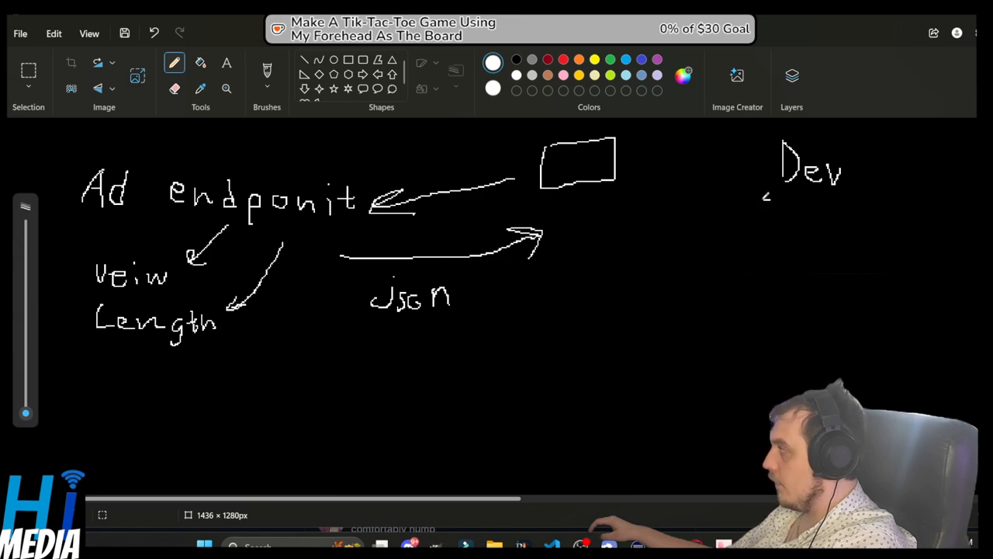
pyautogui.moveTo(765, 198); pyautogui.dragTo(761, 241)
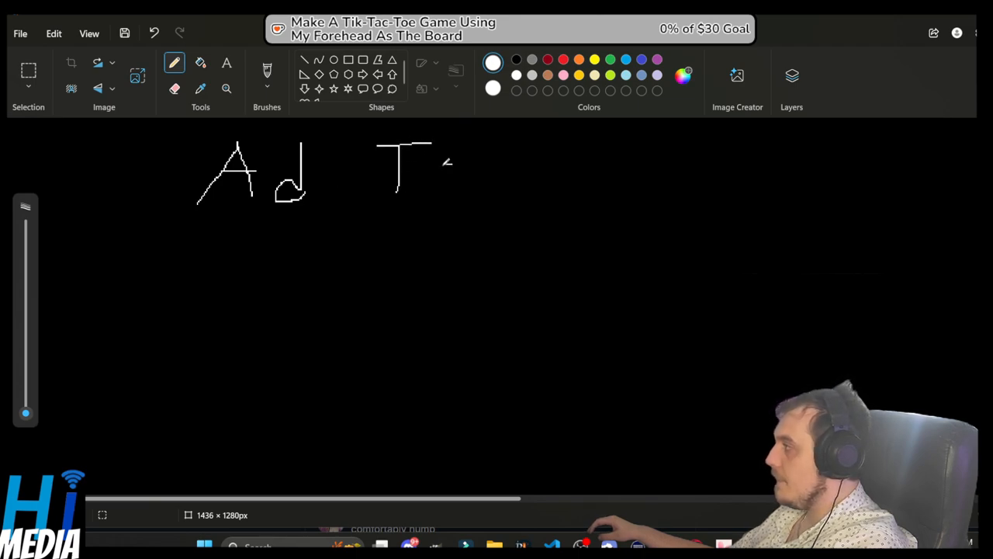
# - Finish the 'Tos' title and draw a large right-hand box with a small corner rectangle
pyautogui.moveTo(435, 156); pyautogui.dragTo(446, 183)
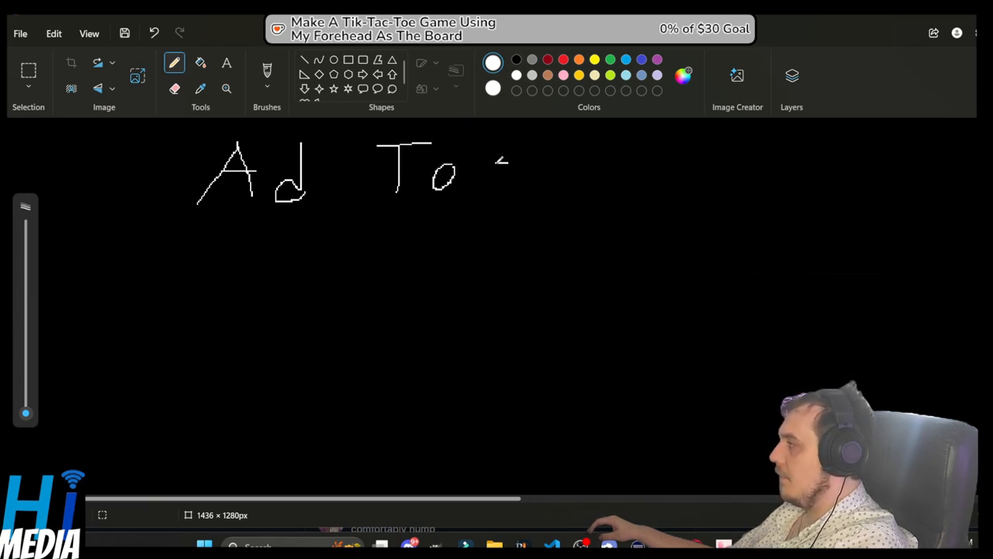
pyautogui.moveTo(496, 163); pyautogui.dragTo(508, 190)
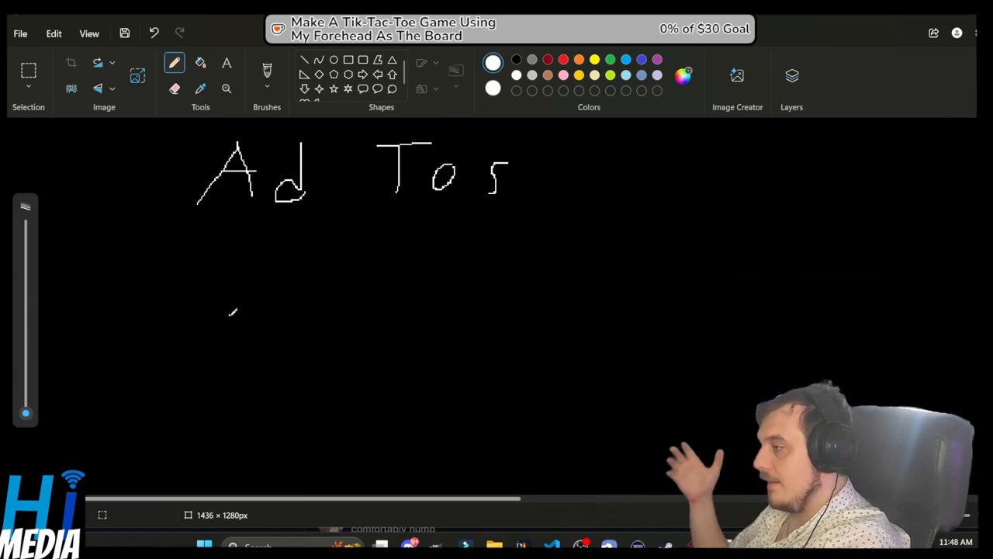
pyautogui.moveTo(815, 322)
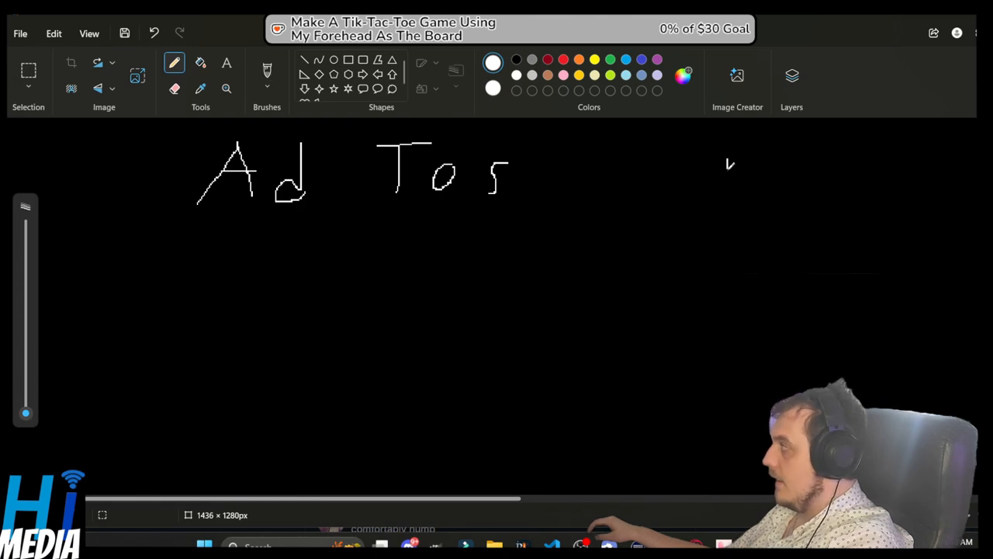
pyautogui.moveTo(726, 159); pyautogui.dragTo(869, 252)
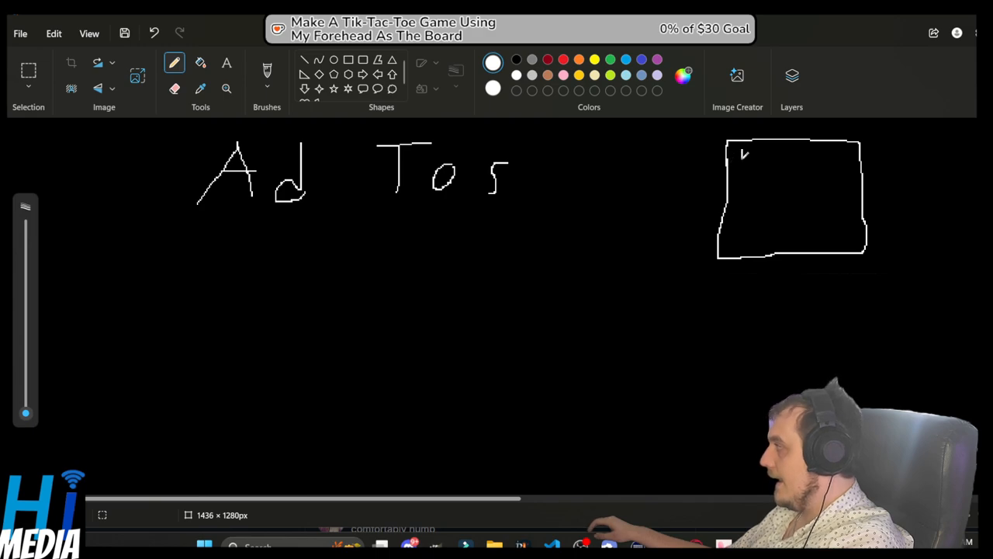
pyautogui.moveTo(743, 155); pyautogui.dragTo(776, 151)
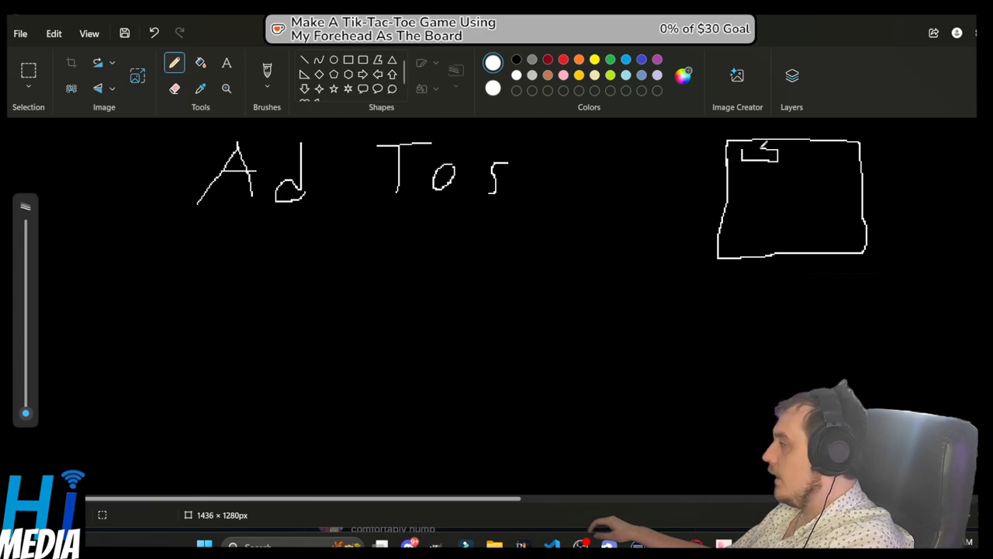
pyautogui.moveTo(745, 159); pyautogui.dragTo(765, 147)
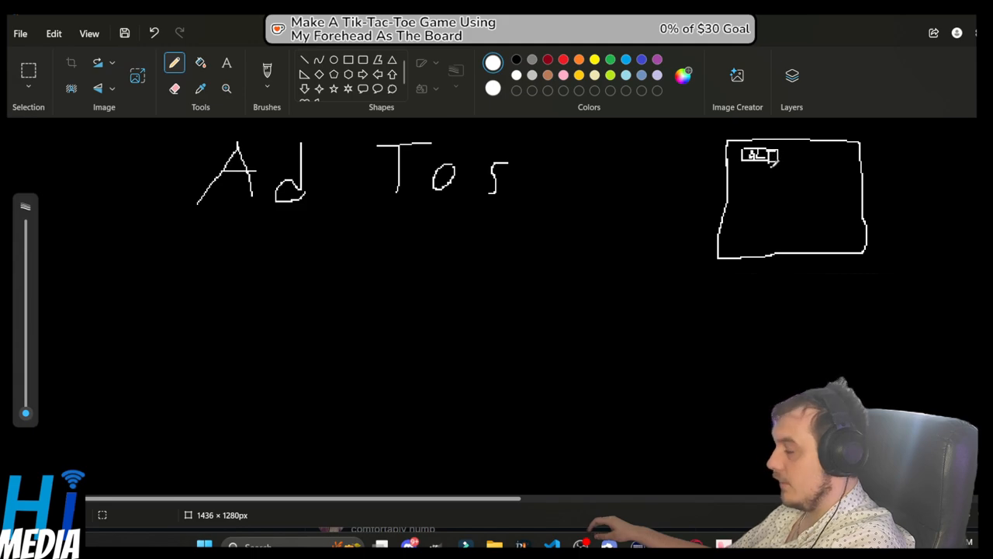
pyautogui.moveTo(799, 198); pyautogui.dragTo(815, 213)
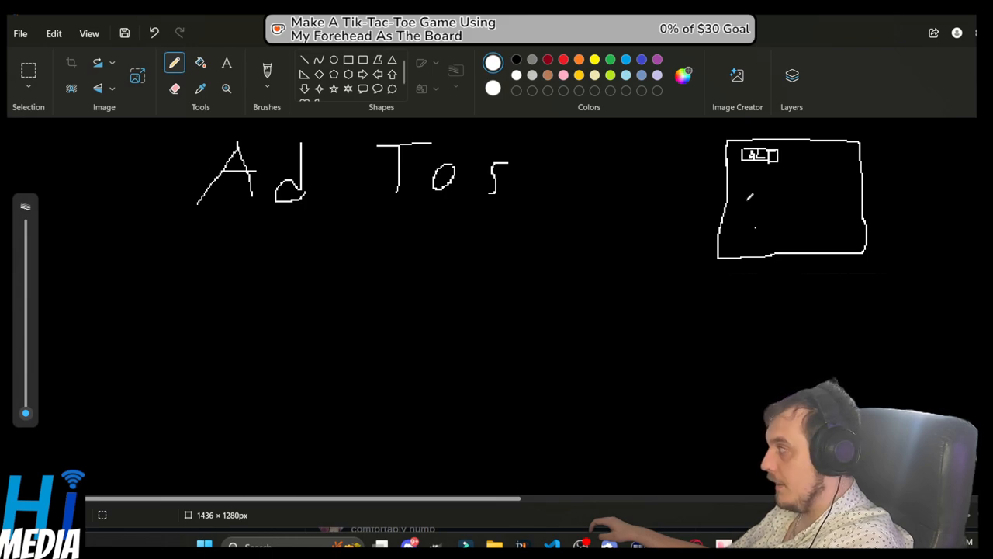
pyautogui.moveTo(699, 140); pyautogui.dragTo(896, 236)
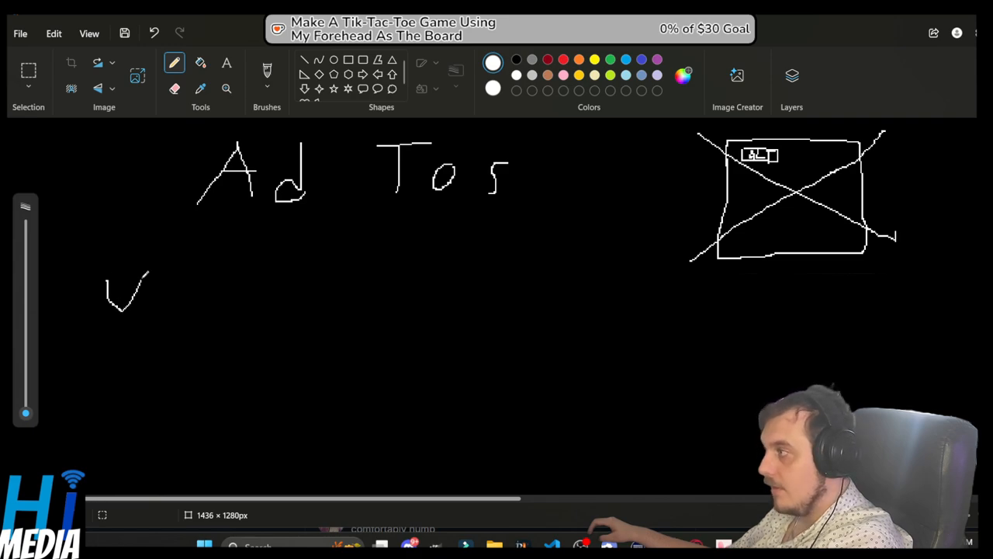
# - Cross out the box and draw a double-circled figure with a diagonal slash
pyautogui.moveTo(144, 276); pyautogui.dragTo(198, 302)
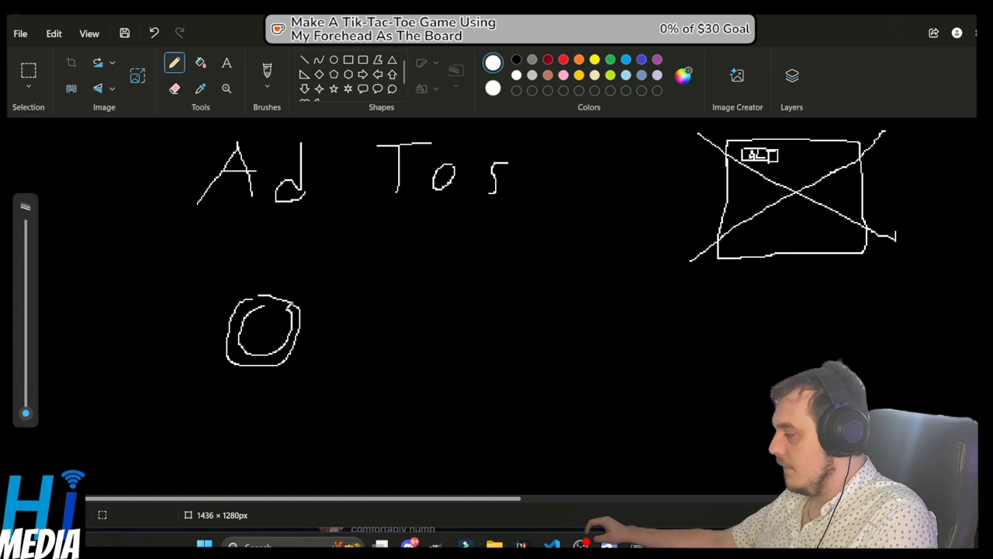
pyautogui.moveTo(271, 319); pyautogui.dragTo(267, 338)
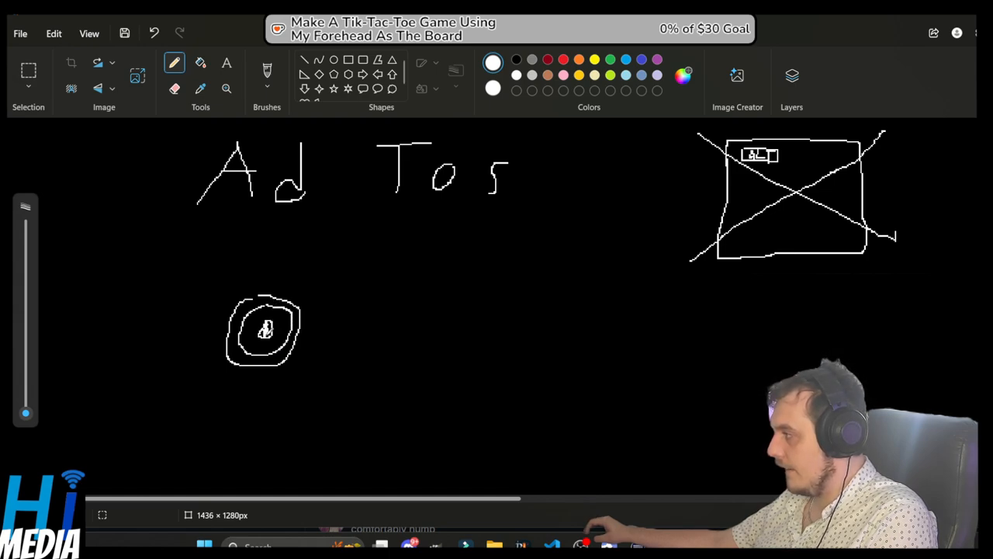
pyautogui.moveTo(205, 276); pyautogui.dragTo(318, 364)
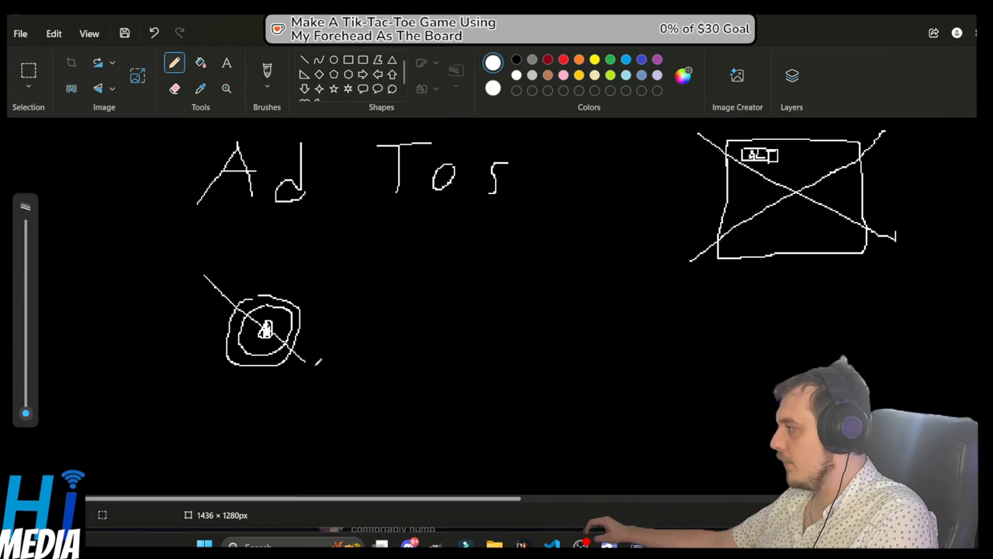